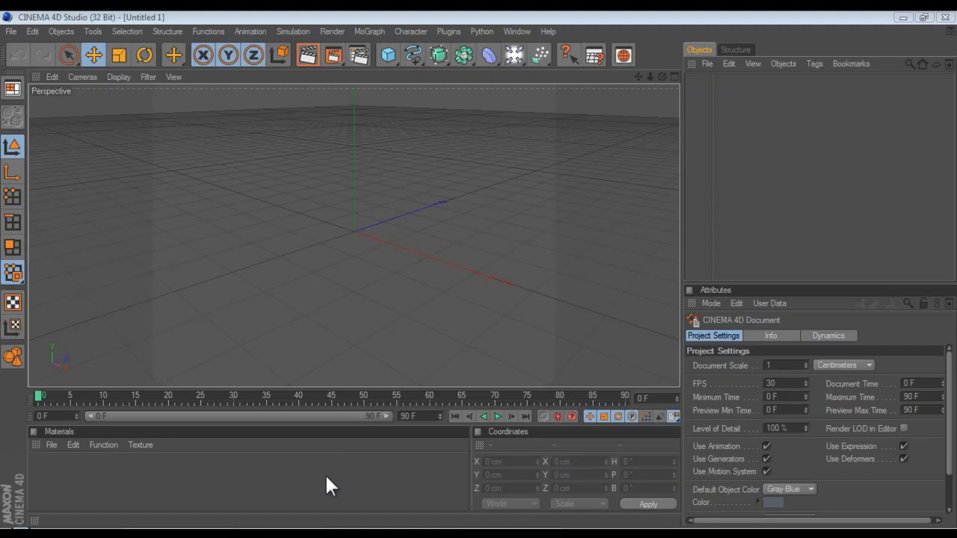
mouse_move(218, 438)
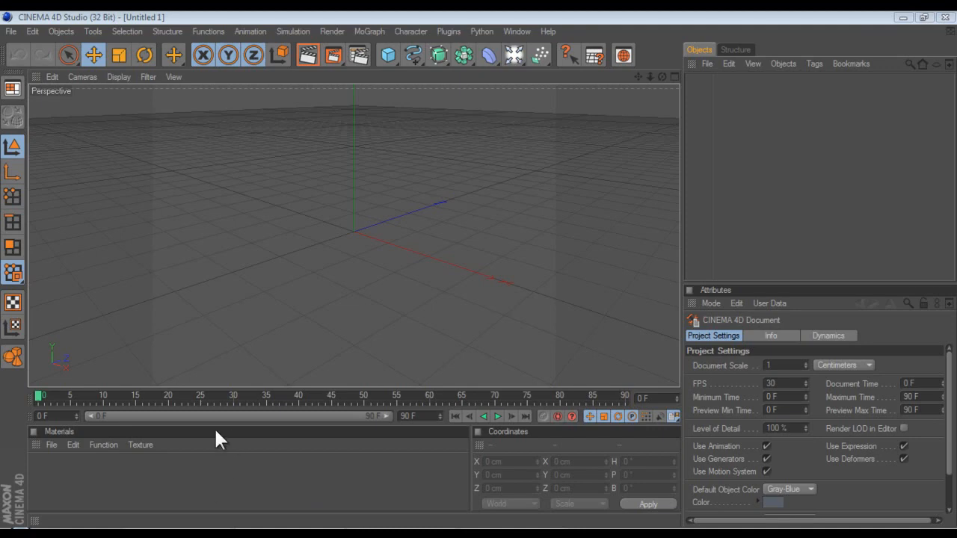
mouse_move(347, 187)
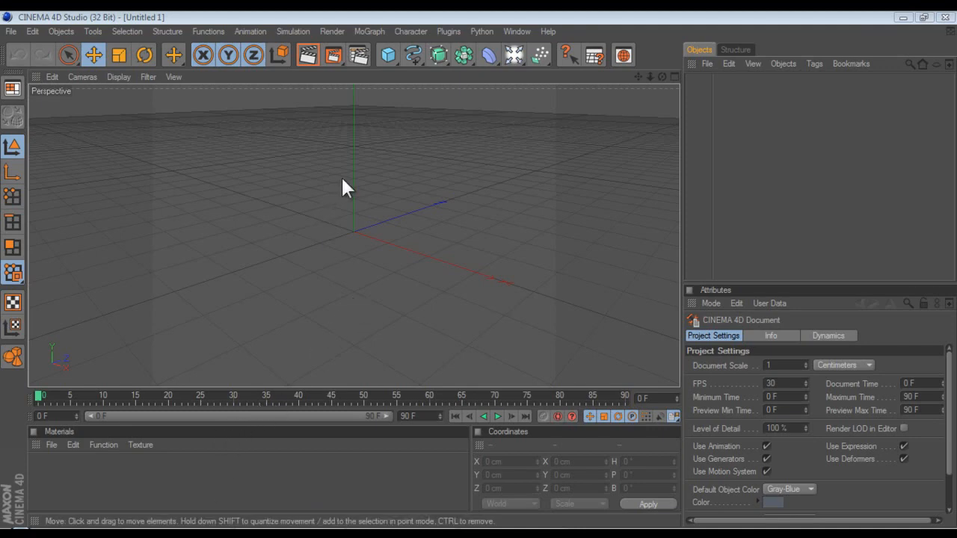
mouse_move(353, 178)
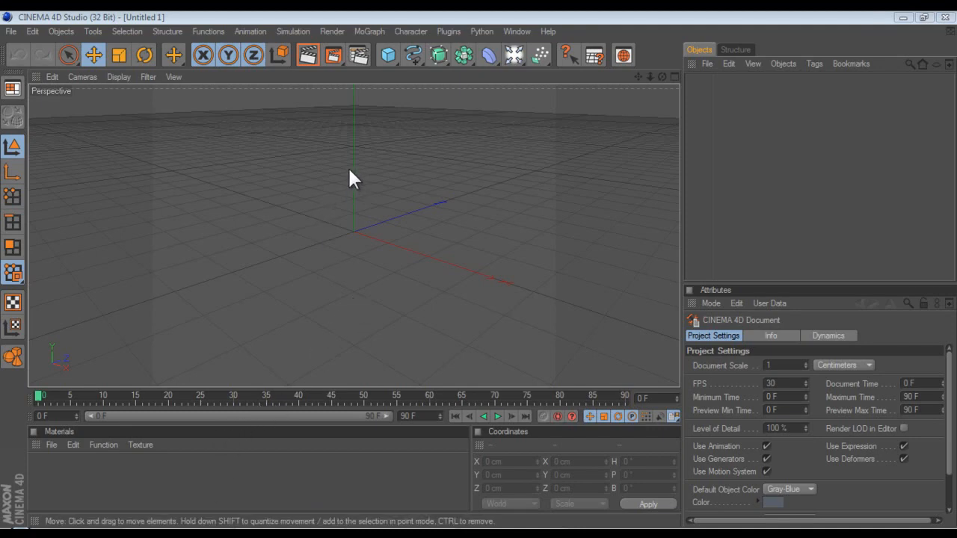
mouse_move(351, 196)
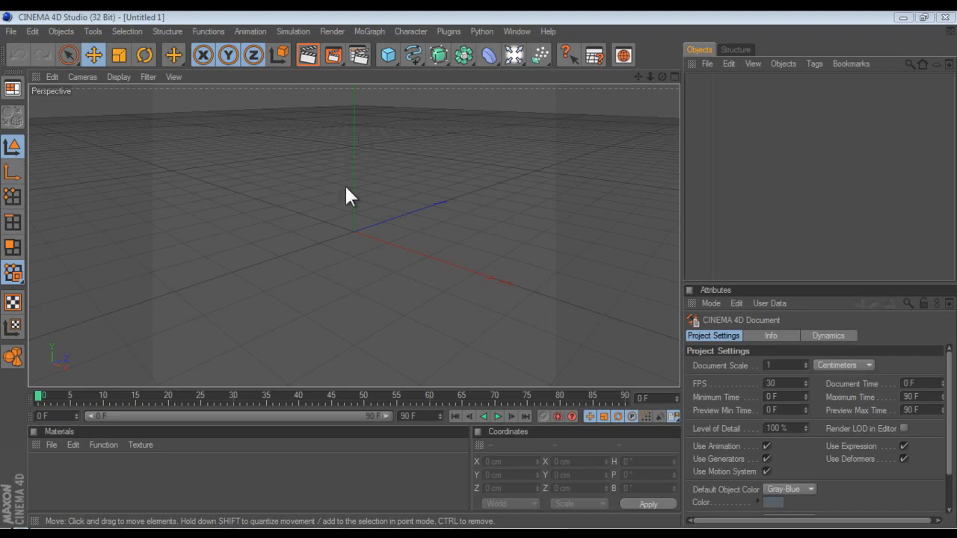
mouse_move(344, 183)
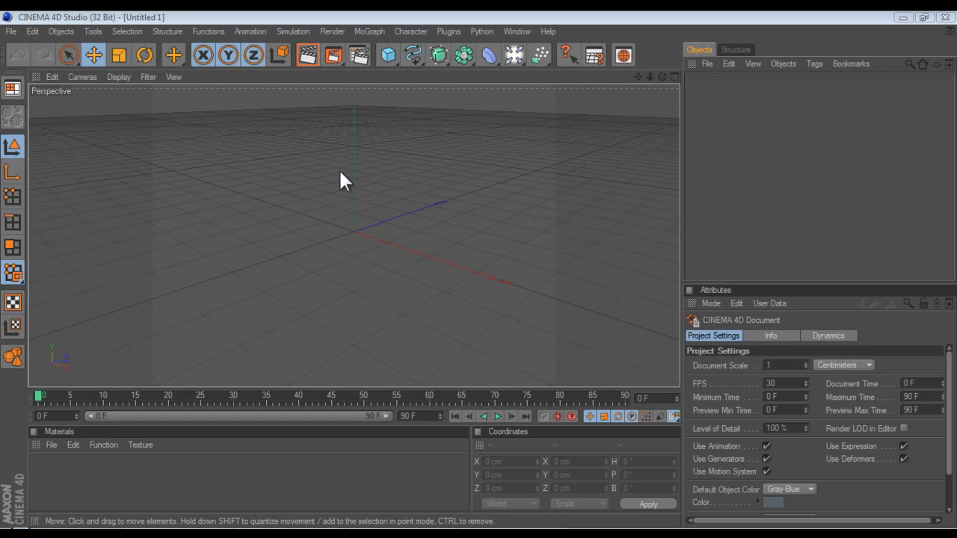
mouse_move(298, 401)
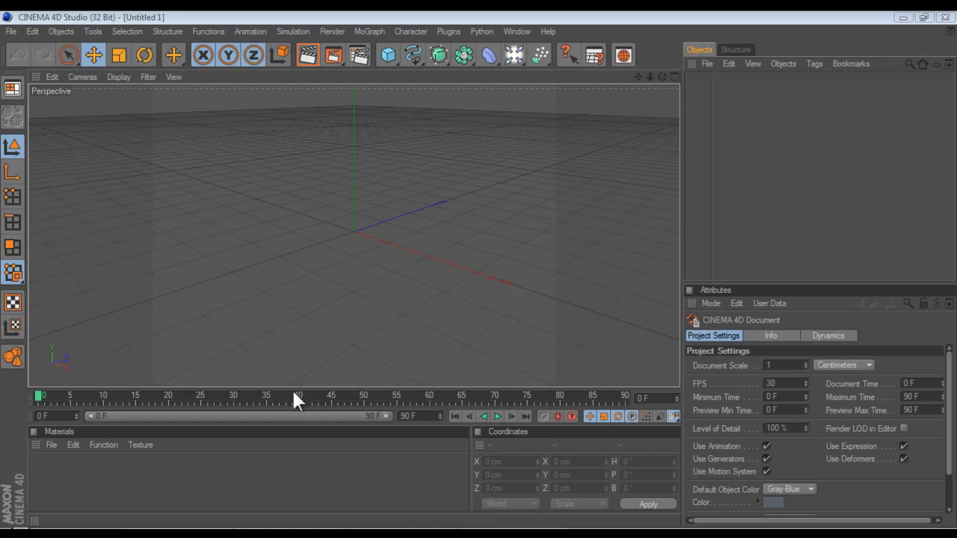
mouse_move(388, 262)
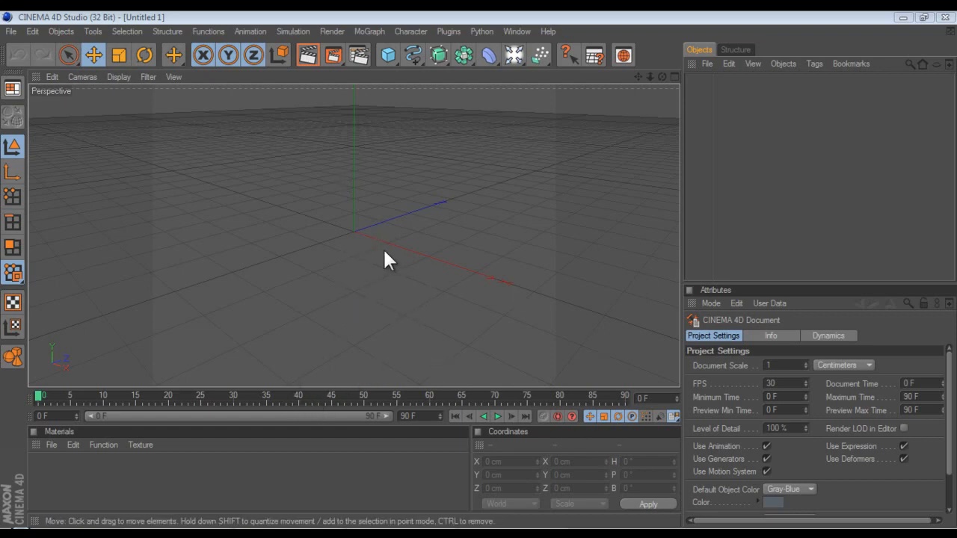
mouse_move(425, 82)
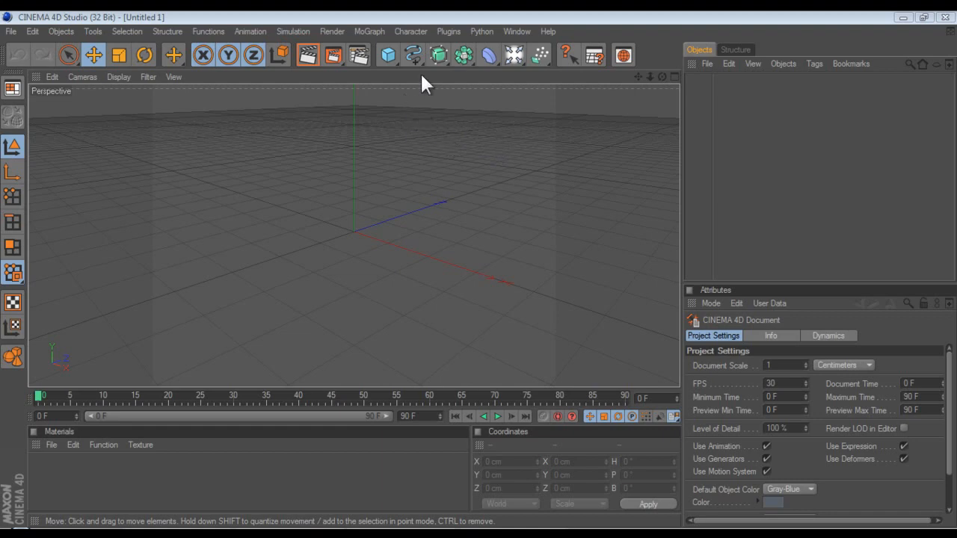
Step: Add a Rectangle spline and rotate it 90° to lie flat on the ground plane
left_click(412, 54)
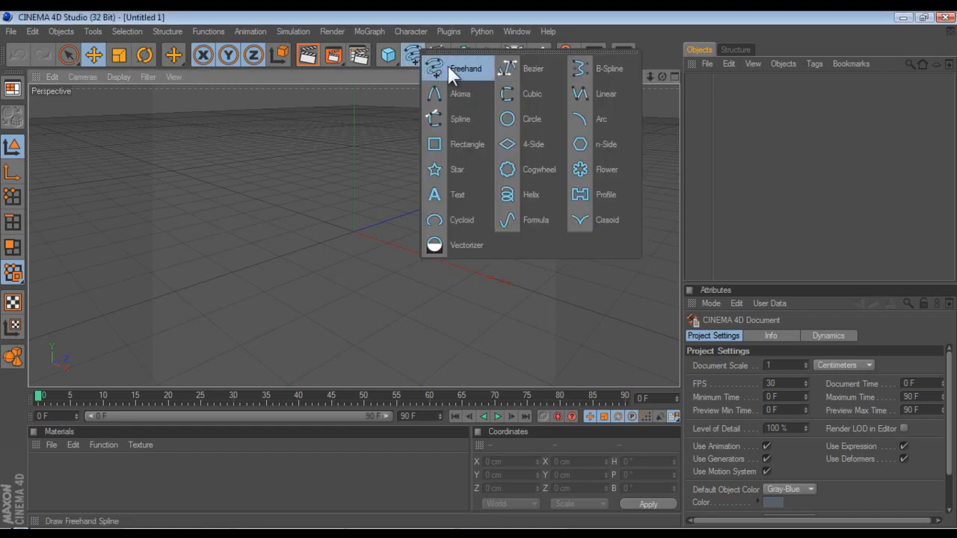
mouse_move(467, 143)
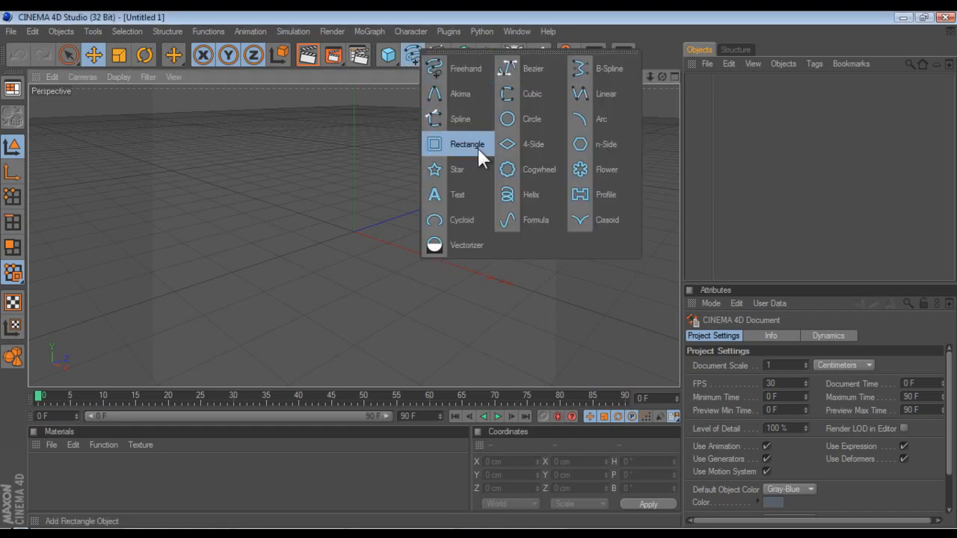
left_click(467, 144)
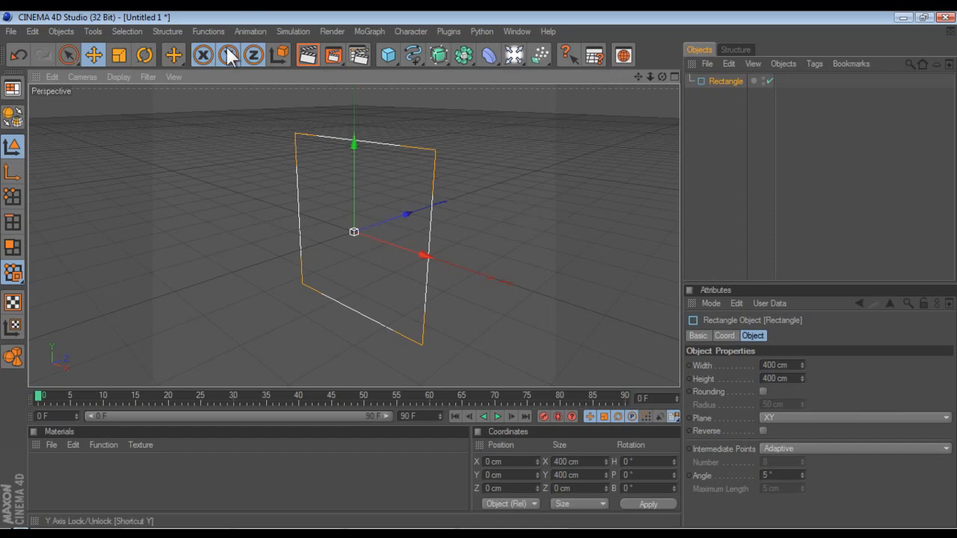
left_click(143, 54)
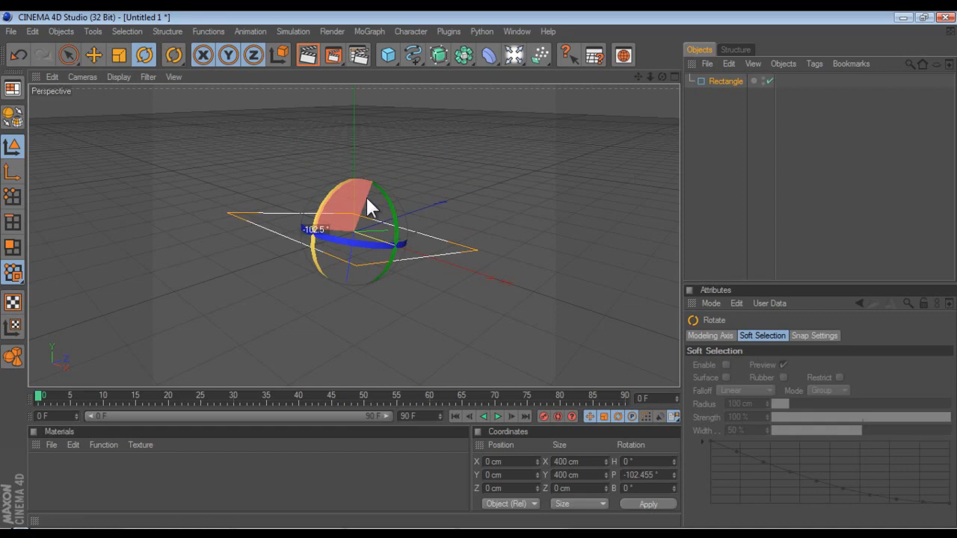
left_click_drag(366, 210, 362, 210)
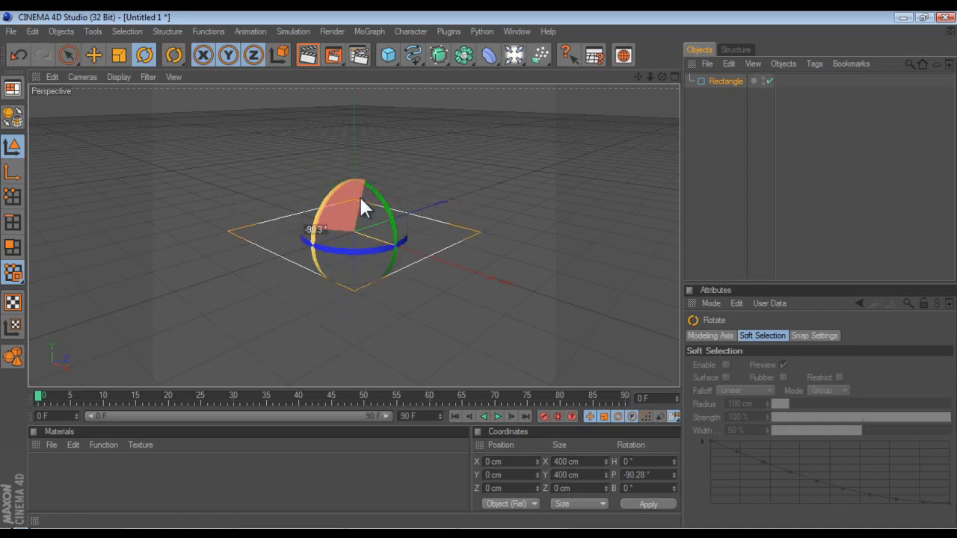
left_click_drag(366, 209, 355, 197)
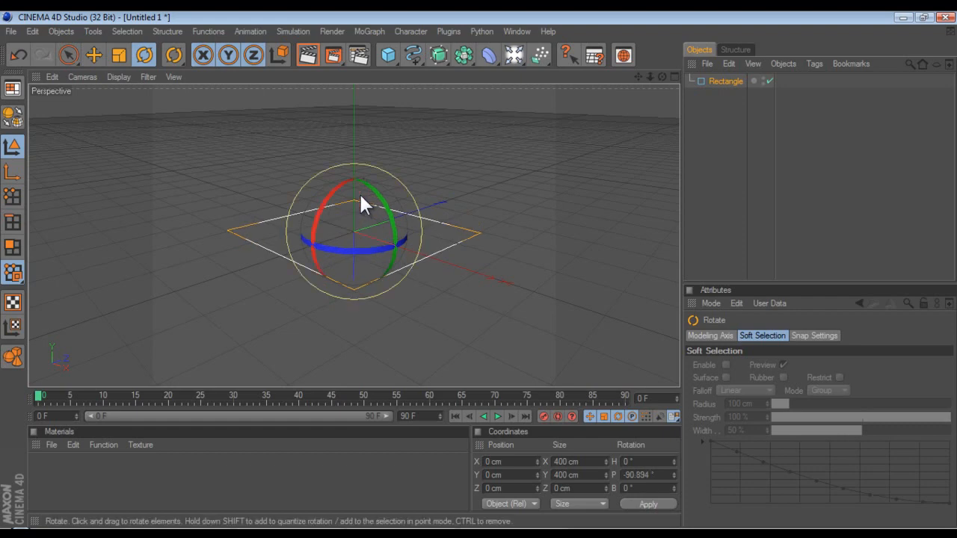
left_click_drag(366, 203, 336, 196)
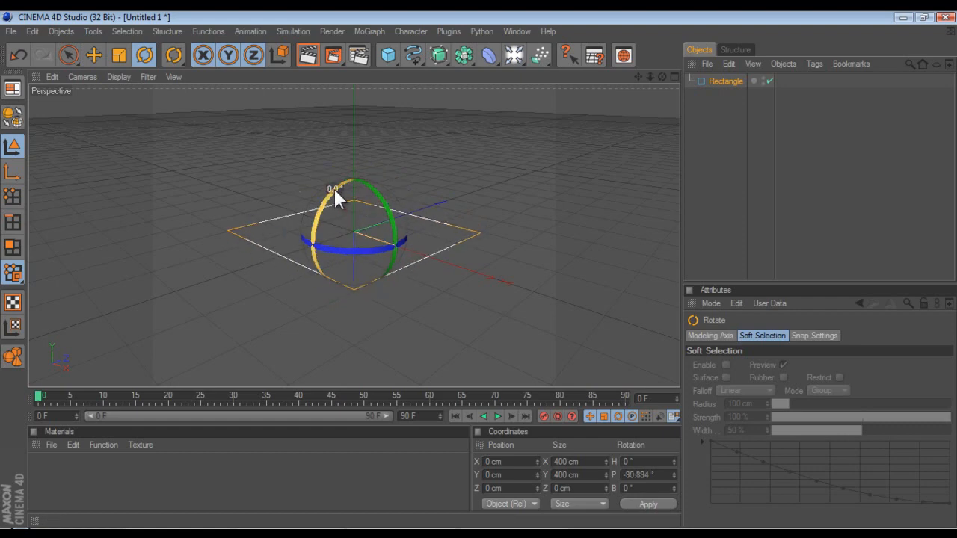
left_click(144, 54)
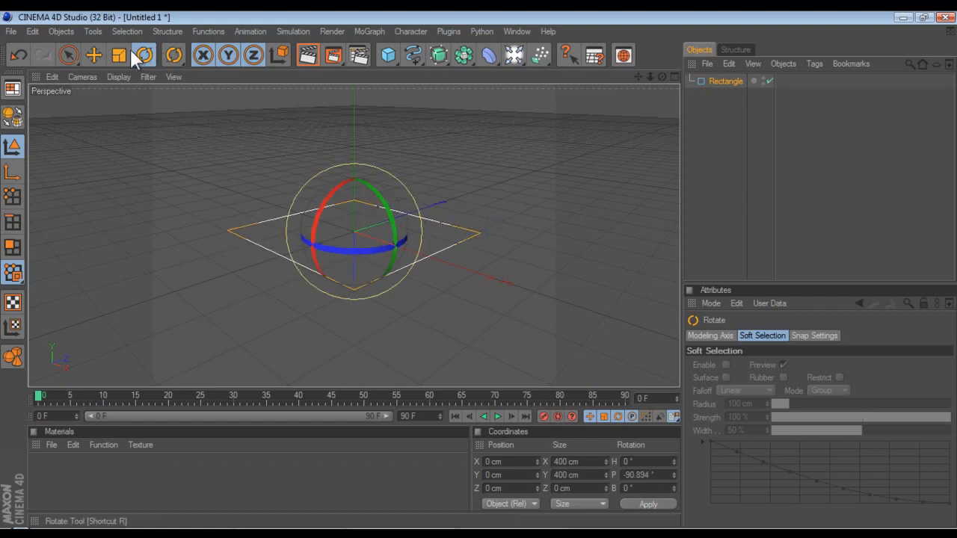
left_click(93, 54)
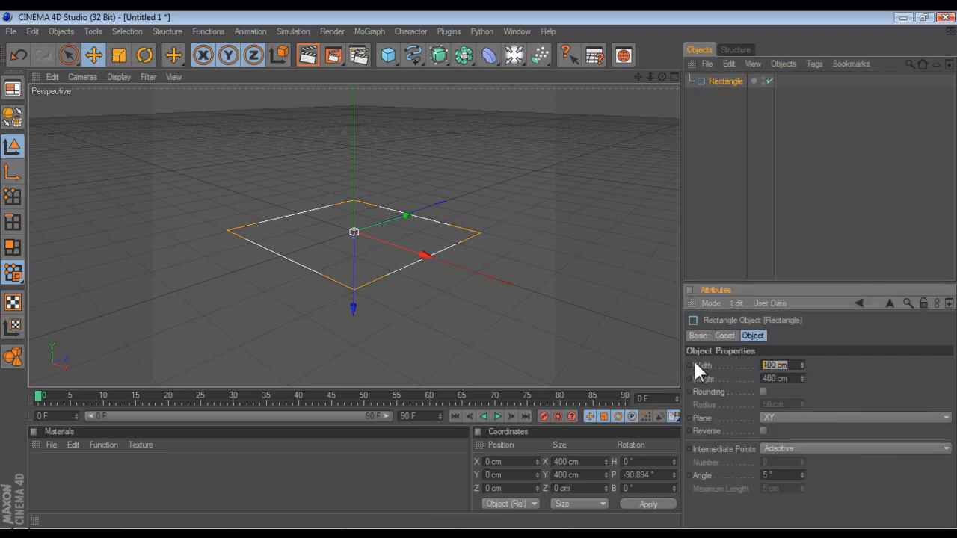
Step: Make a 100 cm rectangle moved below the first and a 1500 by 1000 cm rectangle
left_click(780, 377)
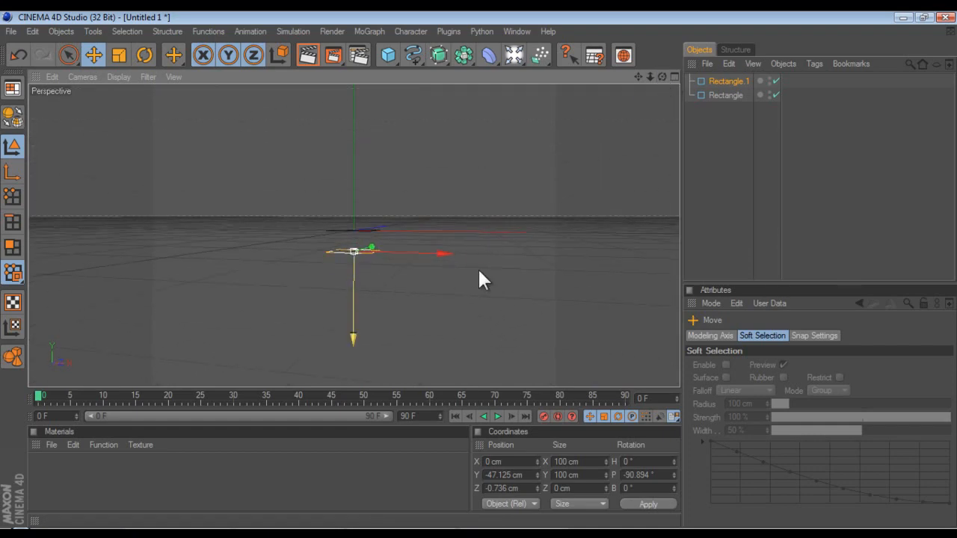
left_click_drag(371, 248, 373, 270)
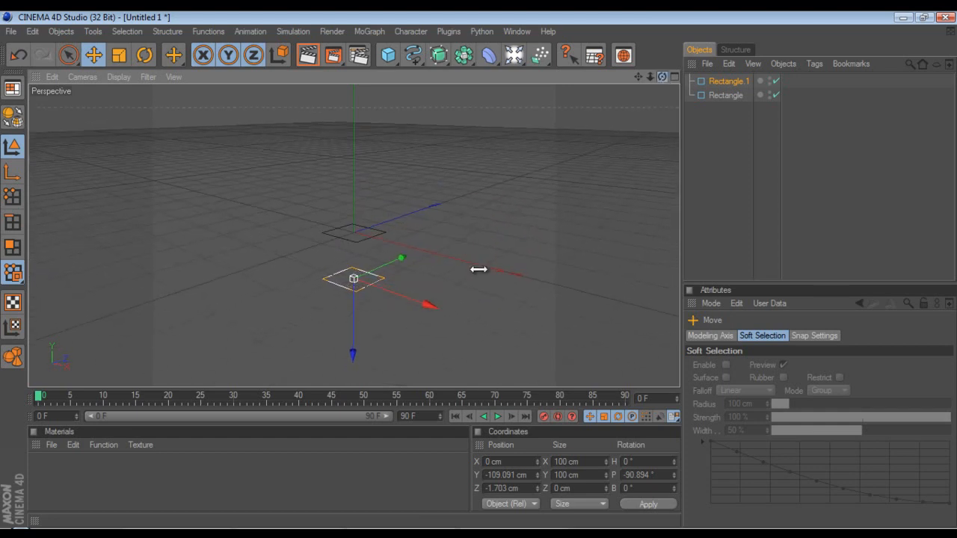
left_click(729, 80)
type("1000")
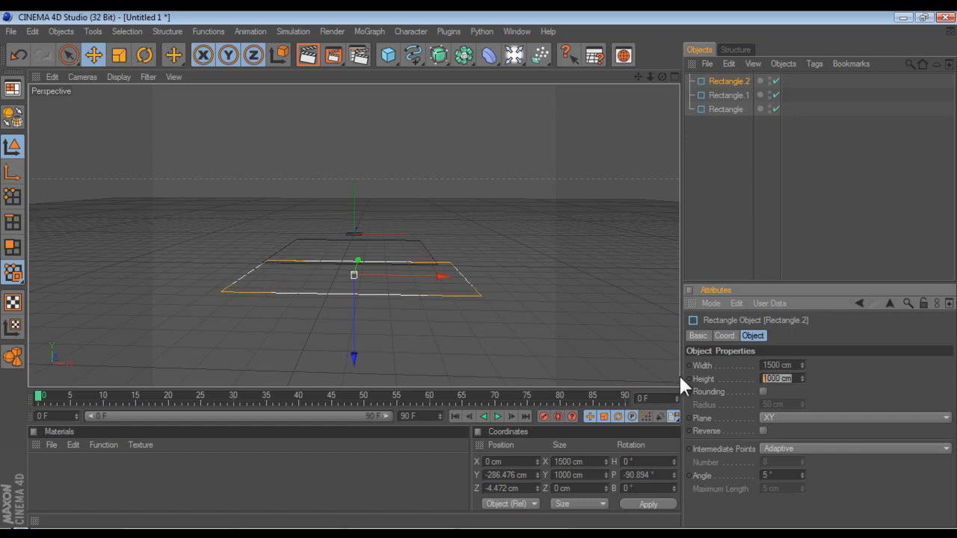
left_click(710, 200)
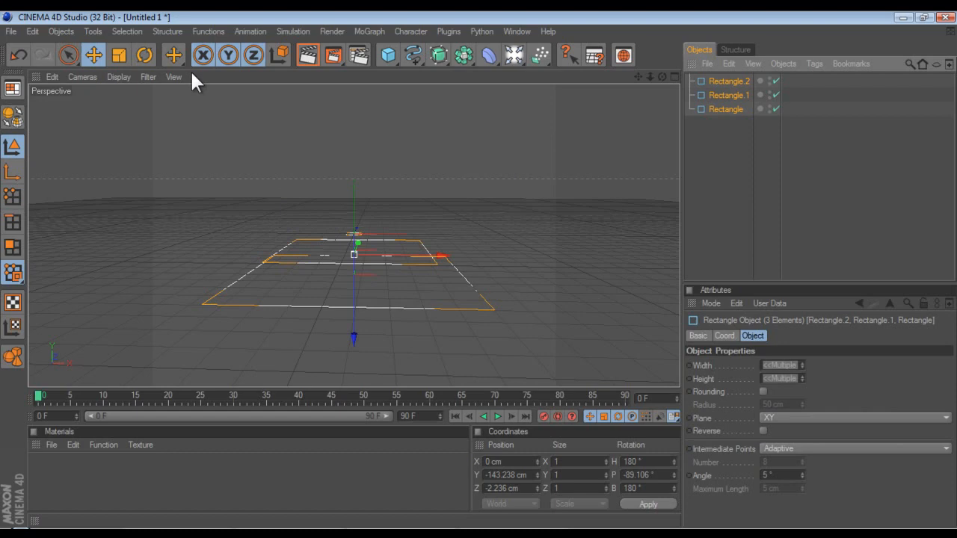
left_click(143, 54)
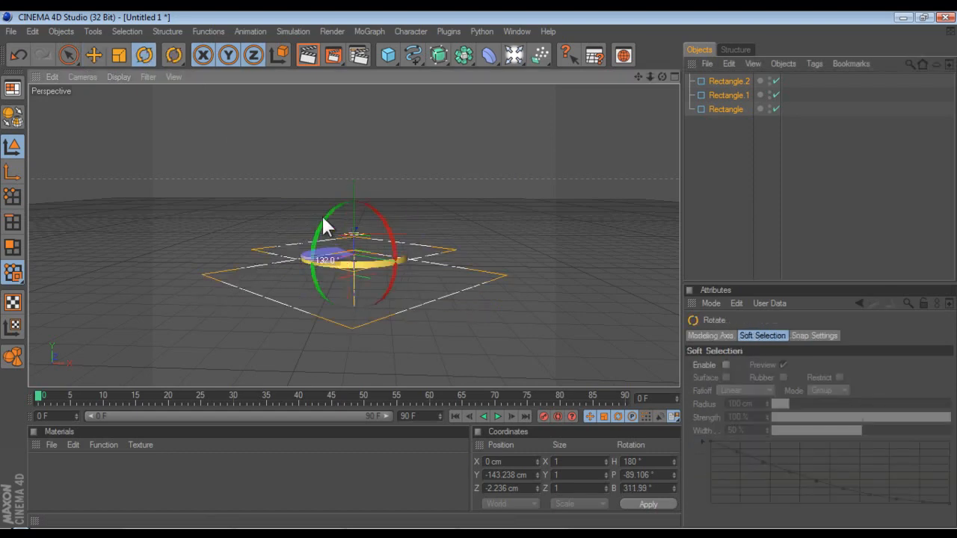
left_click_drag(329, 224, 362, 195)
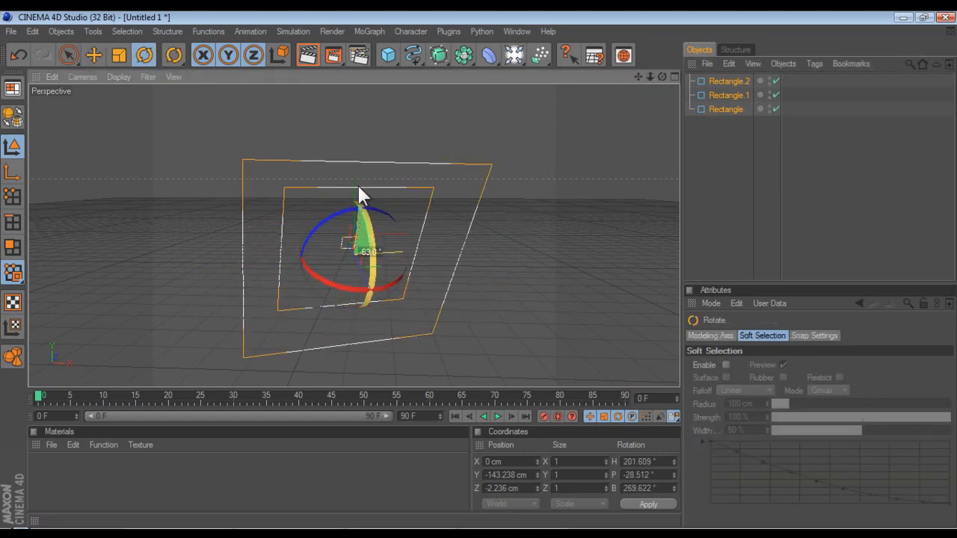
left_click_drag(362, 192, 341, 273)
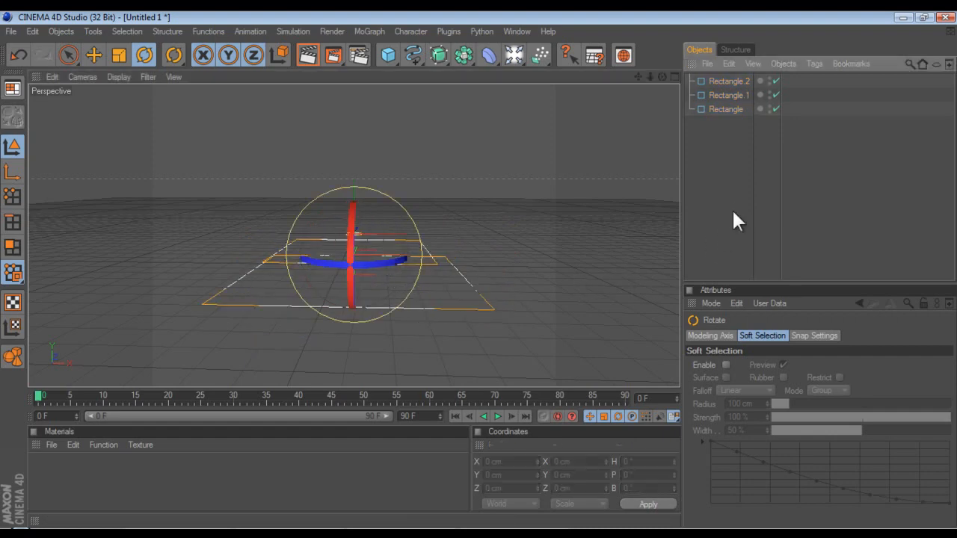
left_click(93, 54)
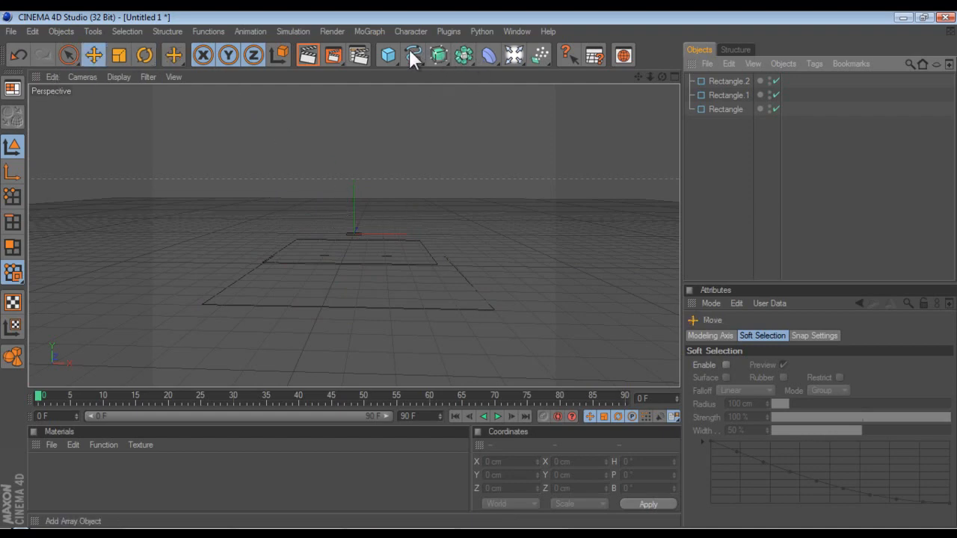
Step: Add a Loft NURBS object to hold the three rectangle splines
left_click(438, 54)
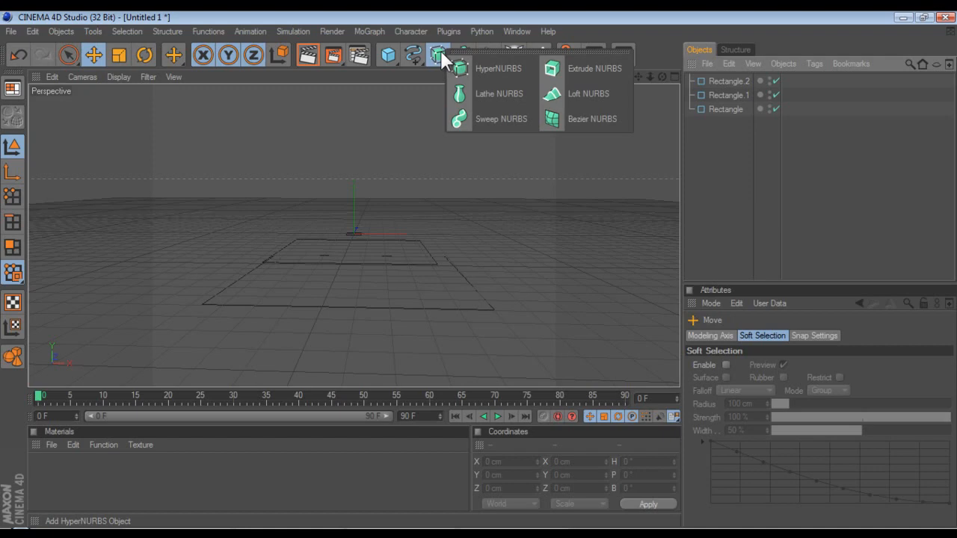
mouse_move(595, 69)
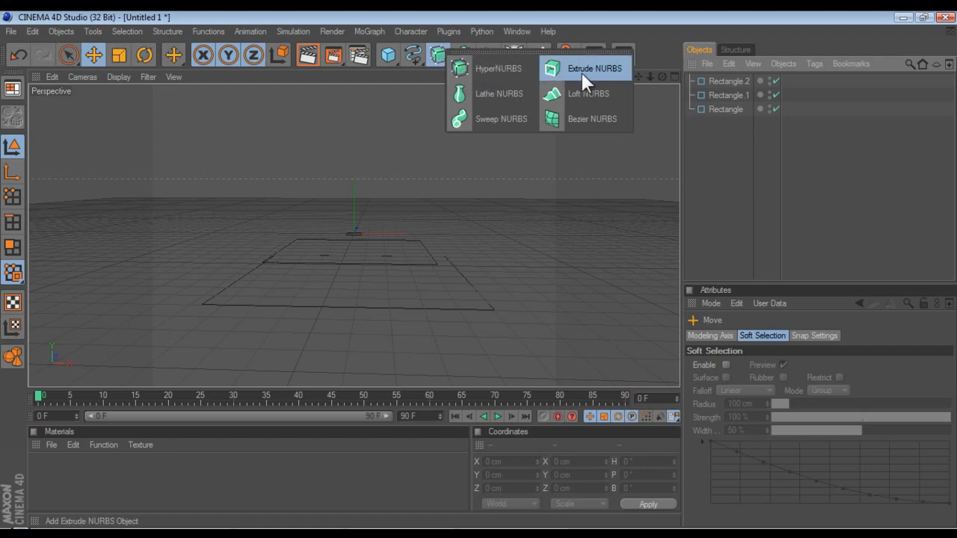
mouse_move(584, 119)
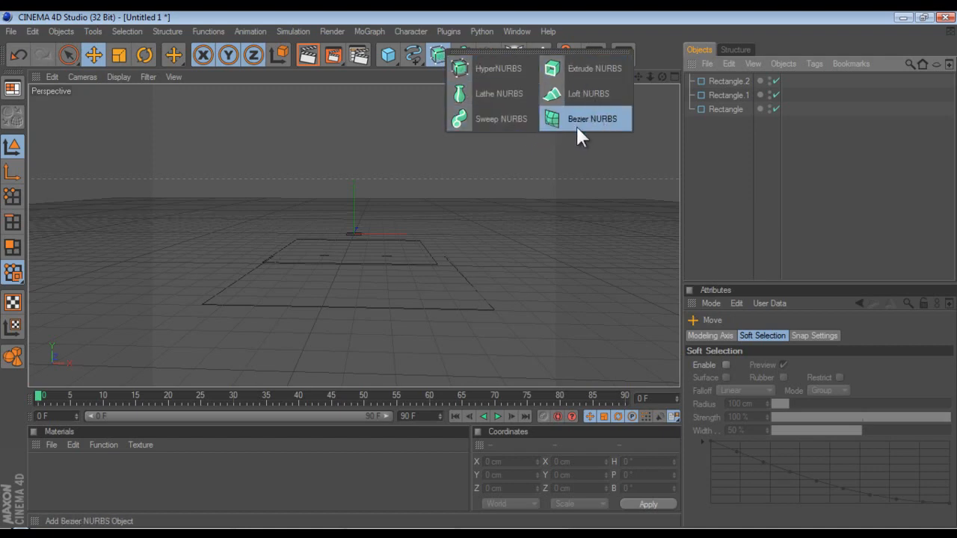
mouse_move(576, 98)
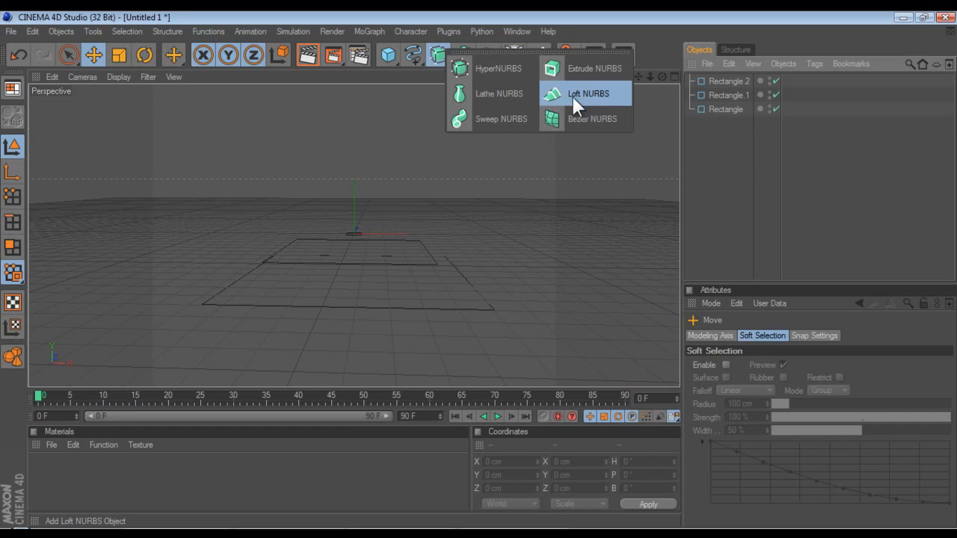
left_click(587, 93)
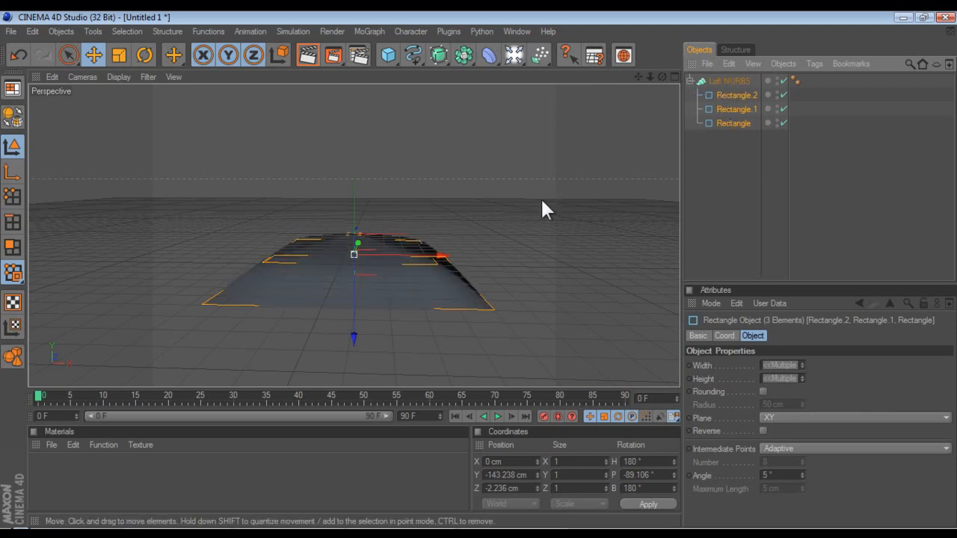
mouse_move(680, 167)
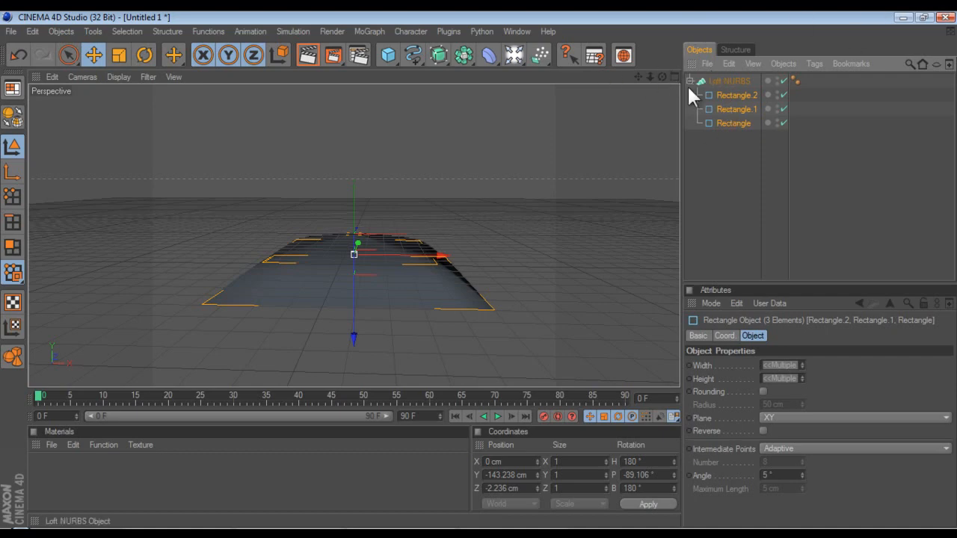
Step: Resize the loft's rectangle profiles to 1500, 100 and 1000 cm to reshape the mound
left_click(730, 81)
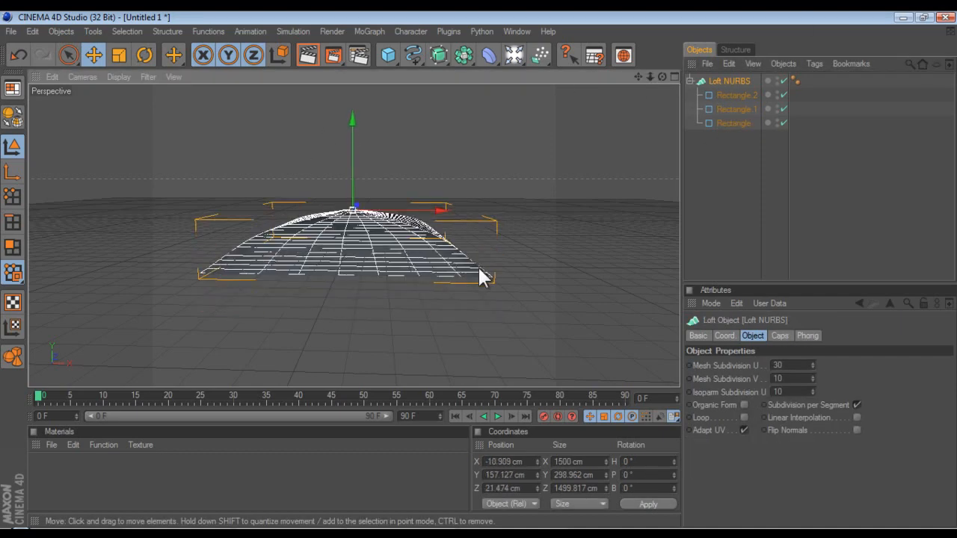
left_click(735, 109)
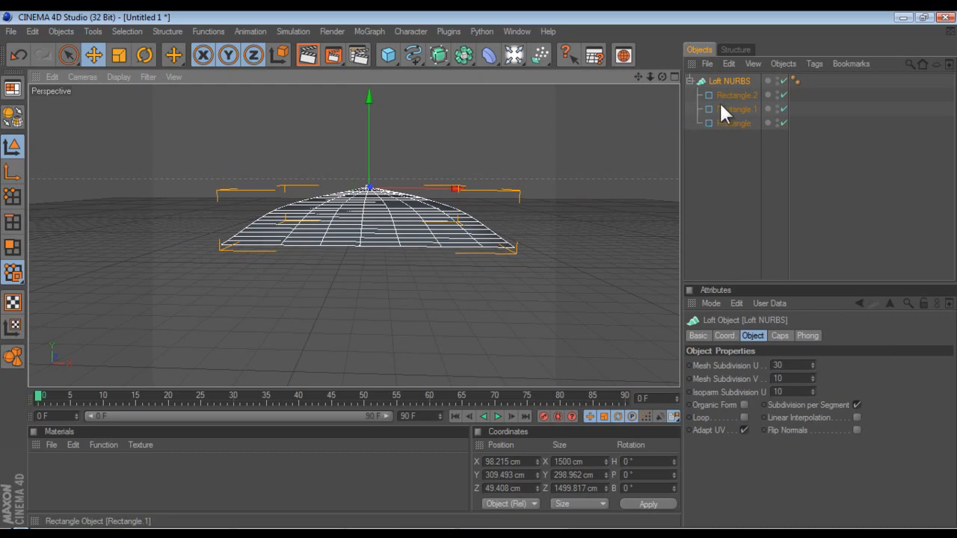
left_click(736, 96)
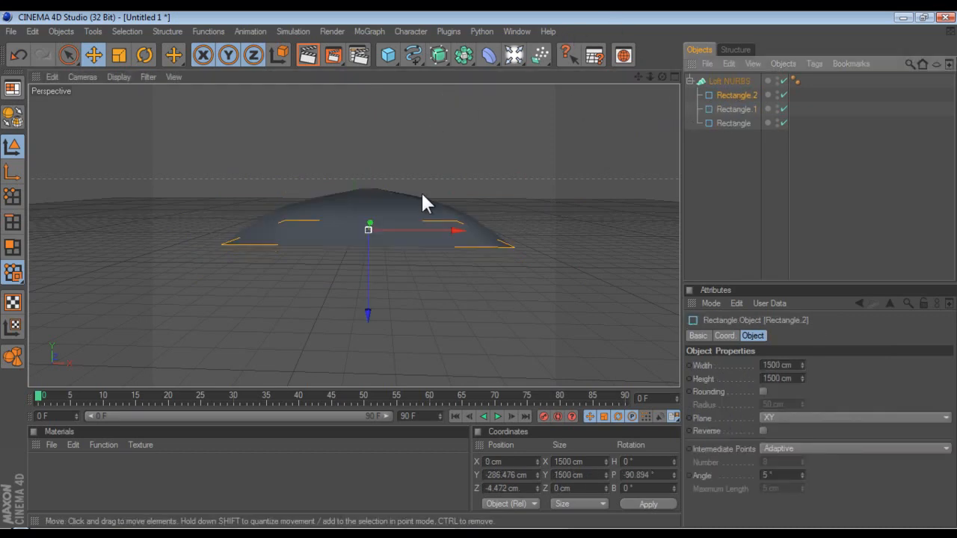
left_click(735, 109)
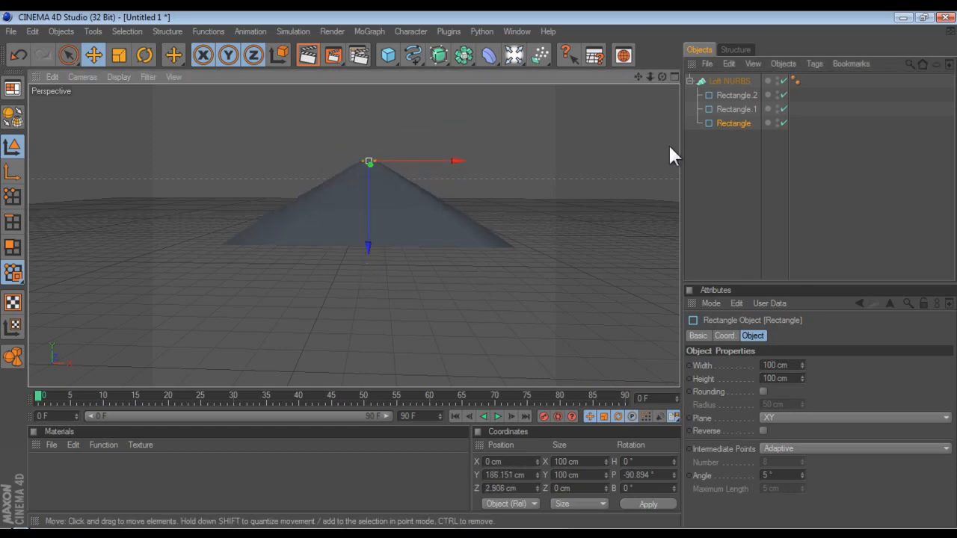
left_click(736, 107)
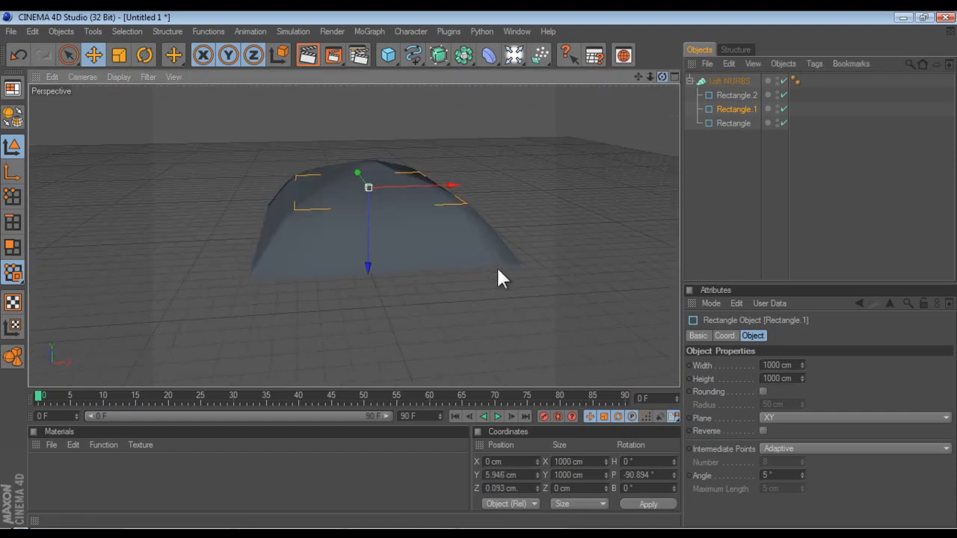
Step: Rename the Loft NURBS object to 'soft box'
left_click(731, 81)
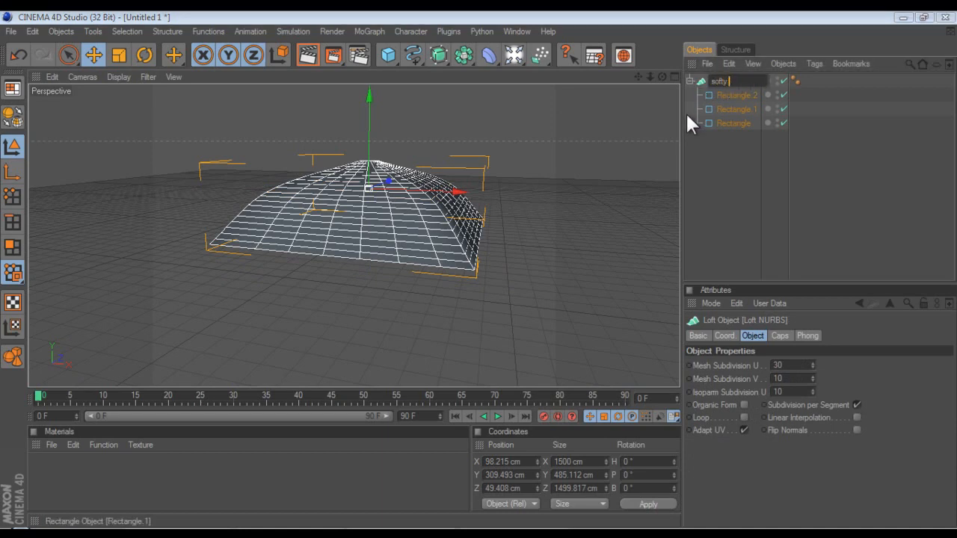
type("soft box")
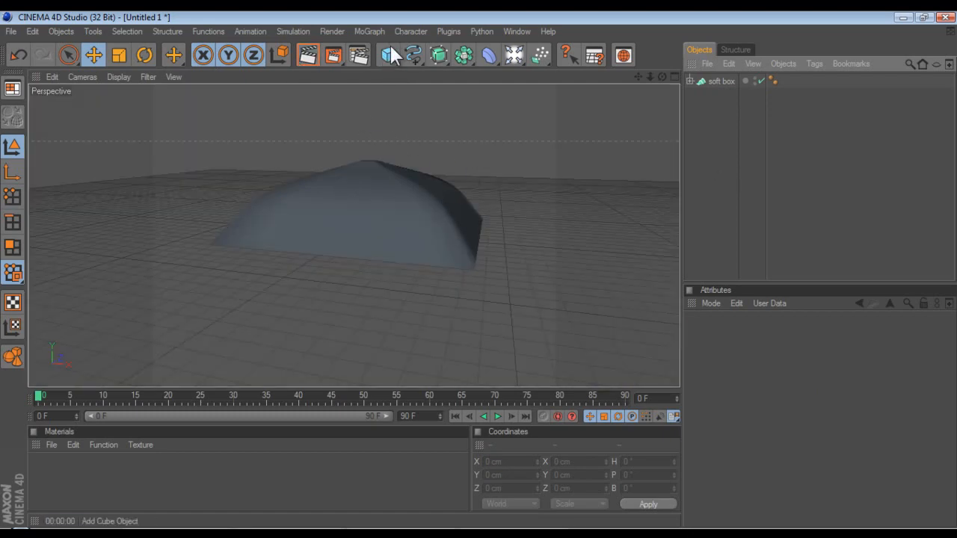
Step: Add a Plane primitive to the scene beside the soft box
left_click(389, 53)
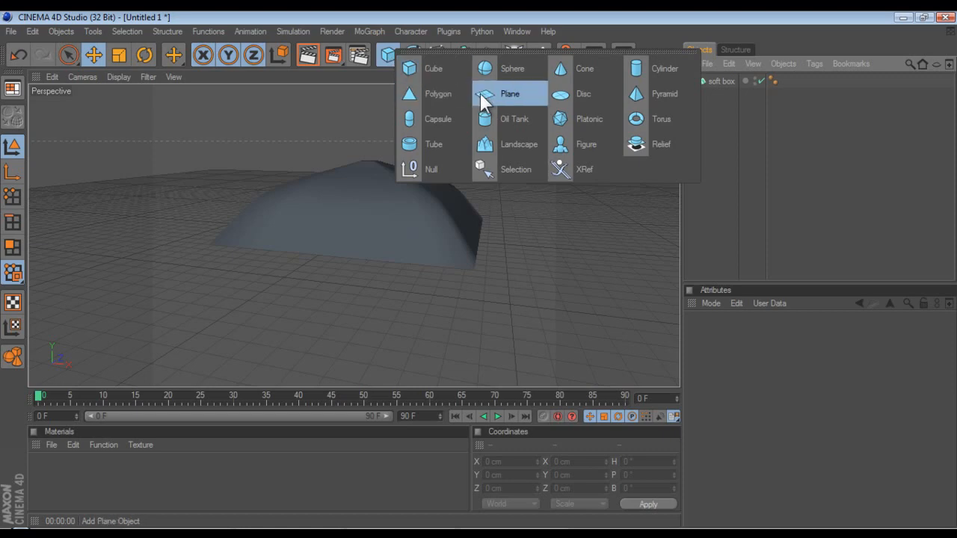
left_click(508, 92)
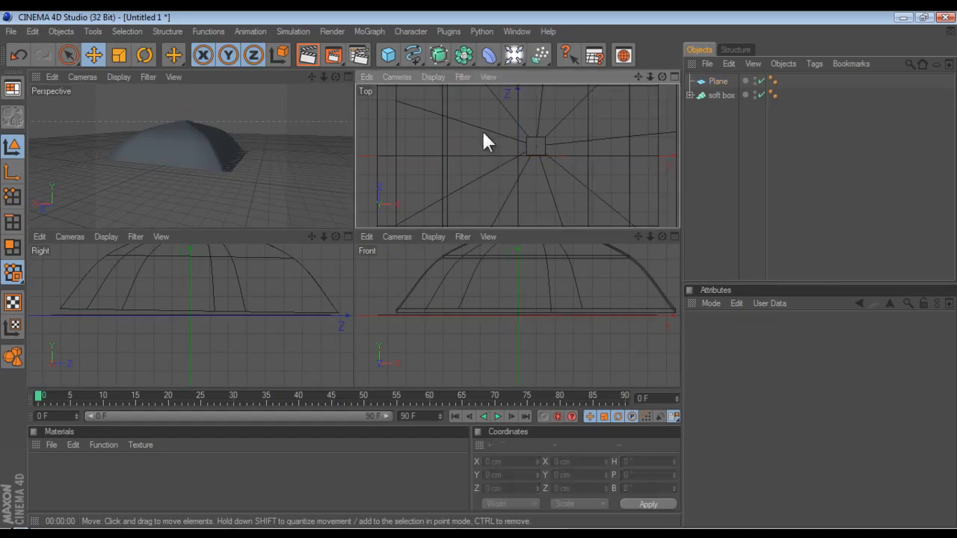
Step: Maximize the Top view, then return to the single Perspective viewport
left_click(675, 76)
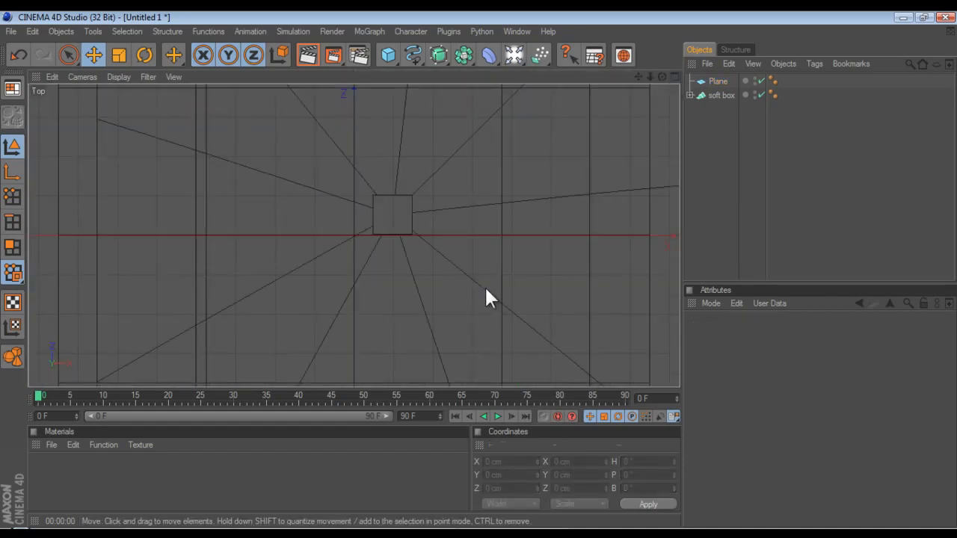
left_click(718, 81)
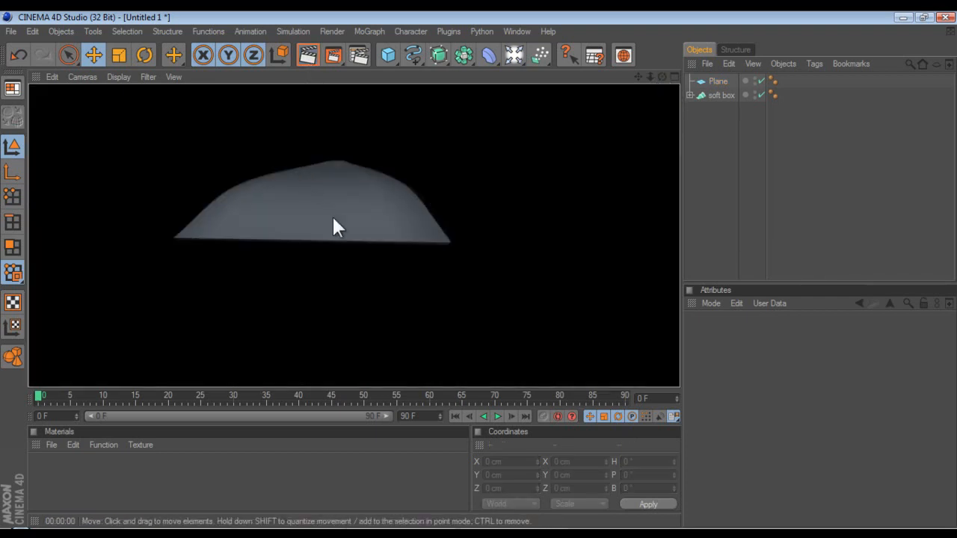
Step: Select the soft box and create a new material Mat with dark grey colour 38, 38, 38
left_click(720, 96)
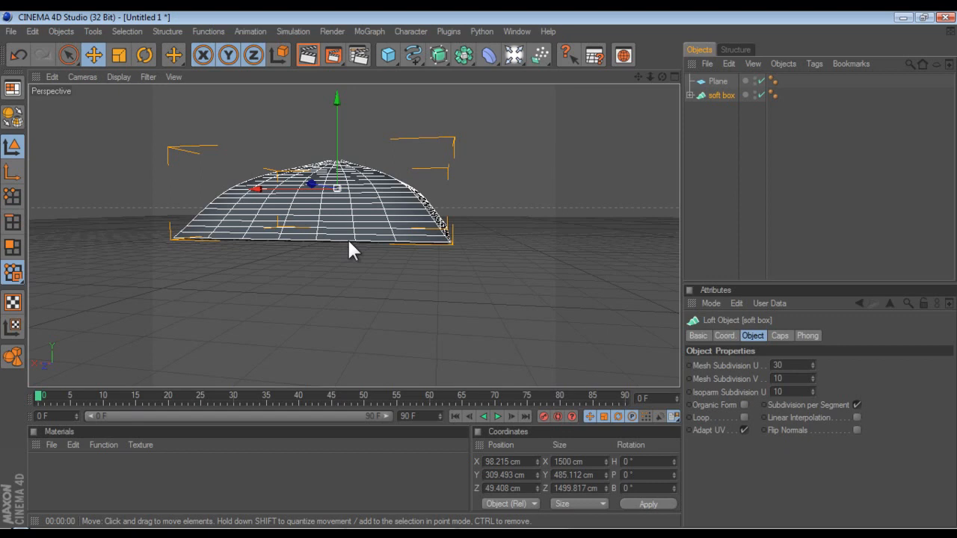
left_click(718, 81)
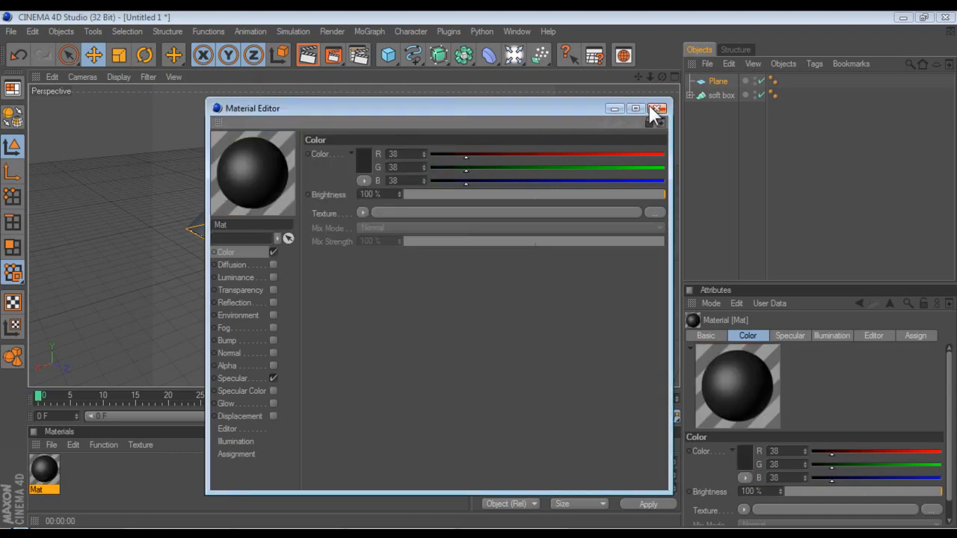
Step: Apply Mat to the soft box, select the Plane and create a second material Mat 1
left_click(658, 107)
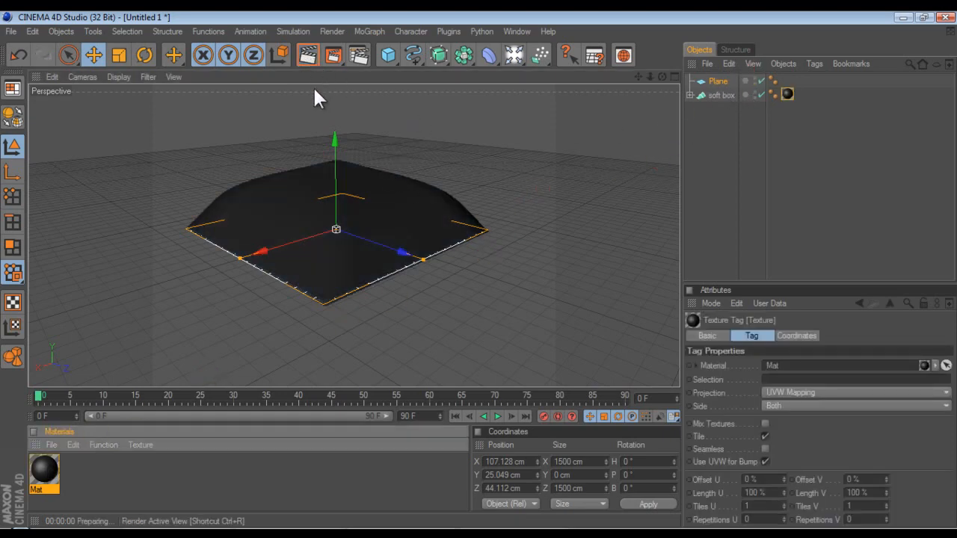
left_click(718, 81)
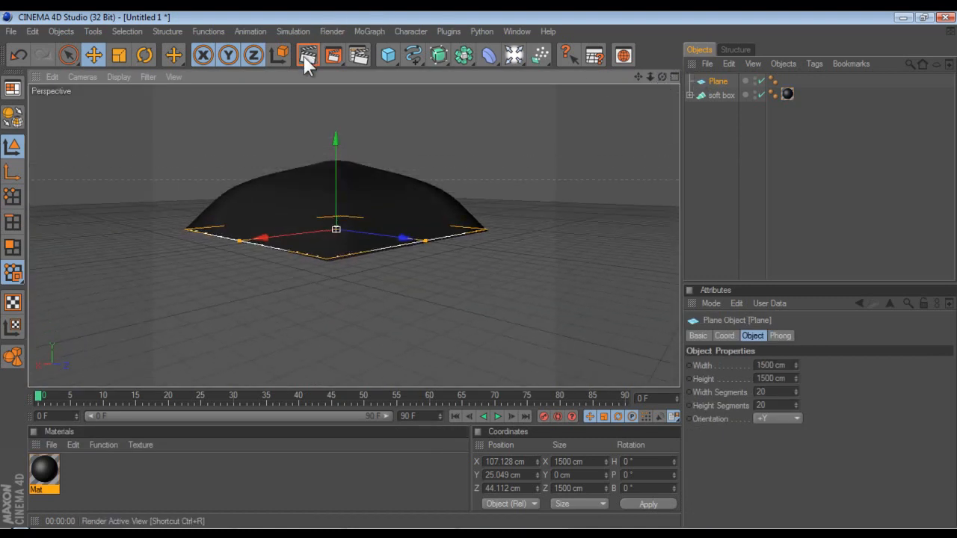
left_click(308, 55)
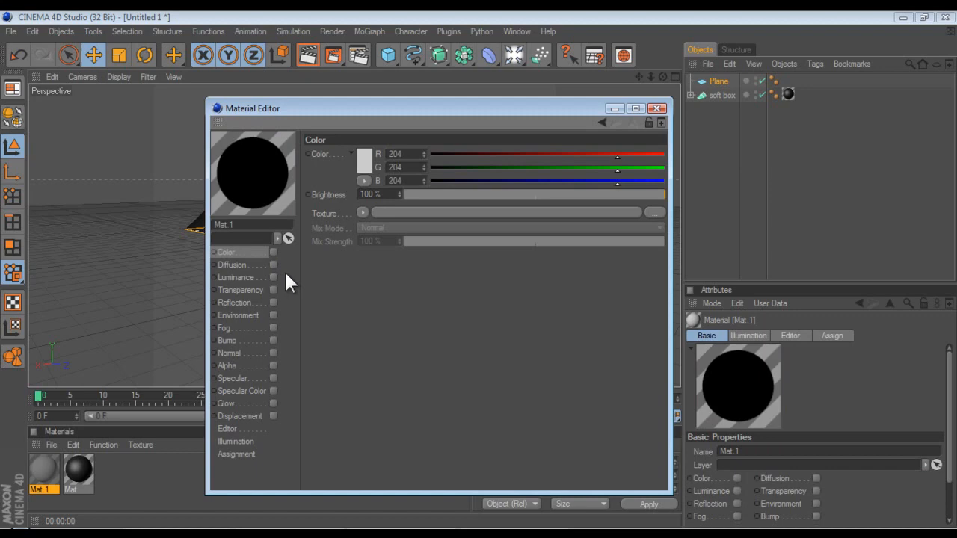
Step: Enable Mat 1's Luminance channel with a Fresnel texture at 150% brightness
left_click(274, 277)
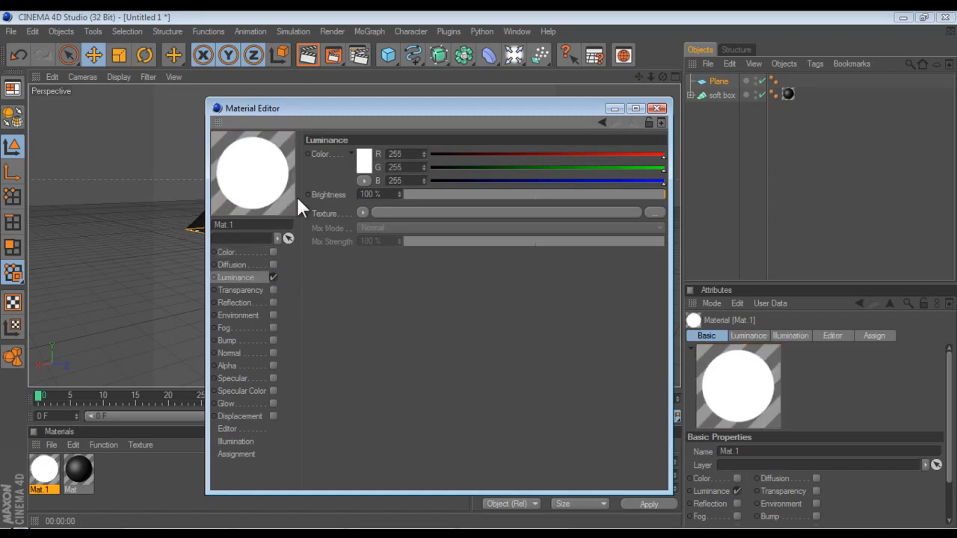
left_click(362, 212)
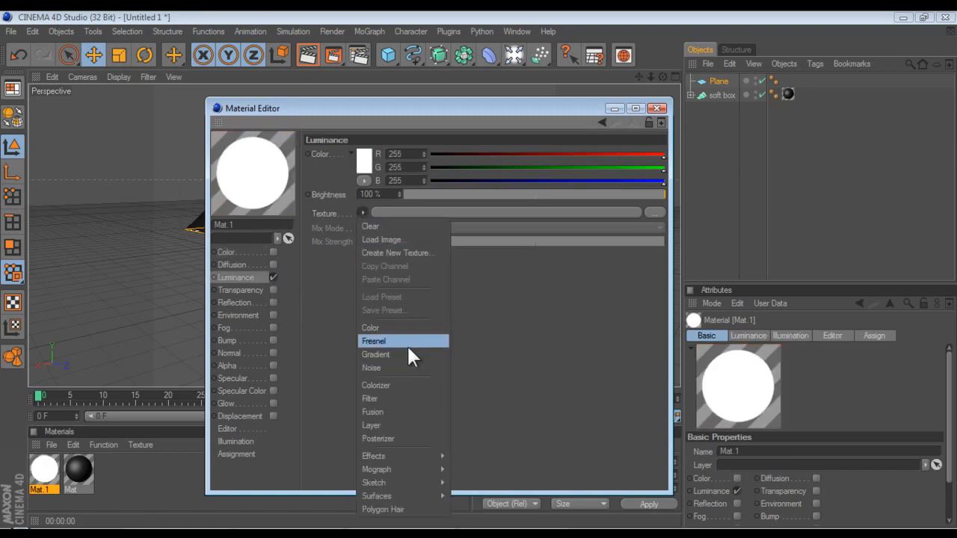
left_click(375, 355)
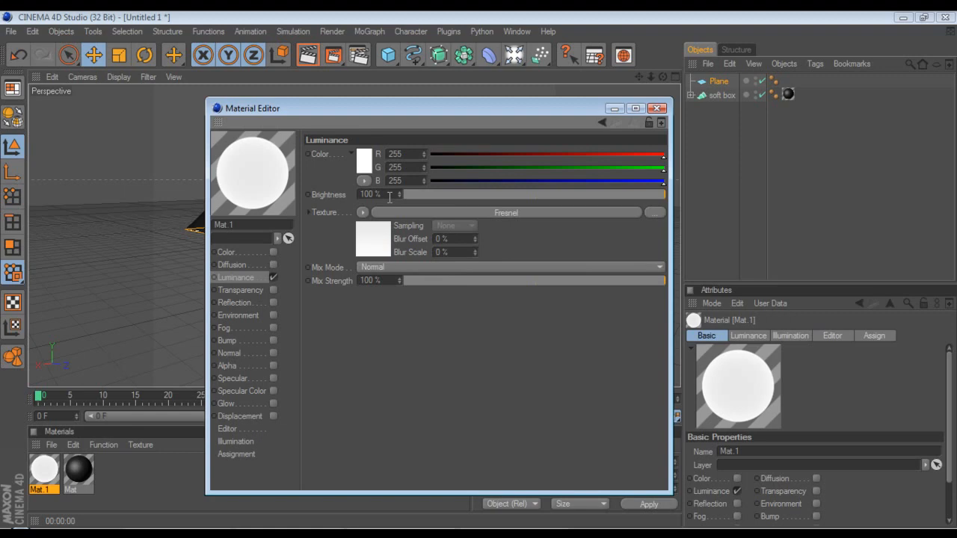
mouse_move(396, 194)
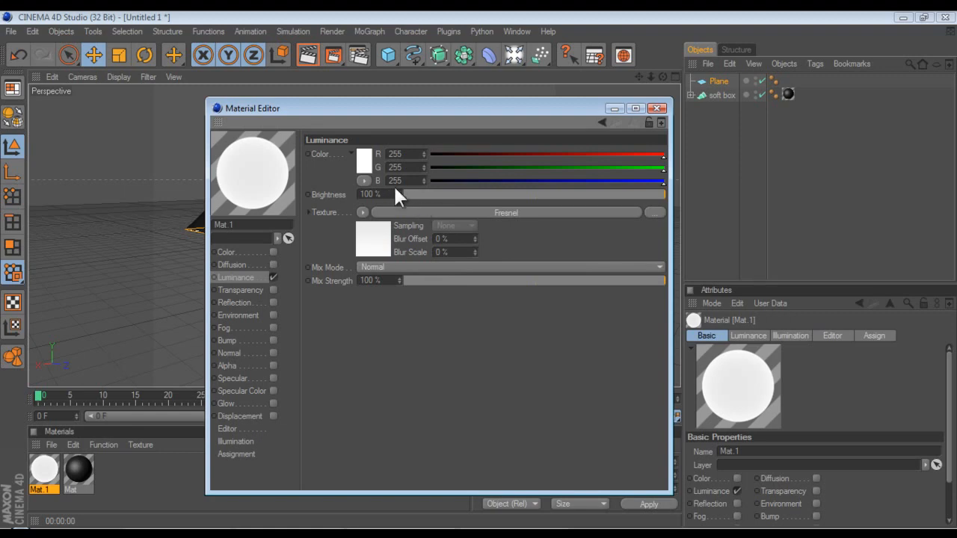
mouse_move(405, 207)
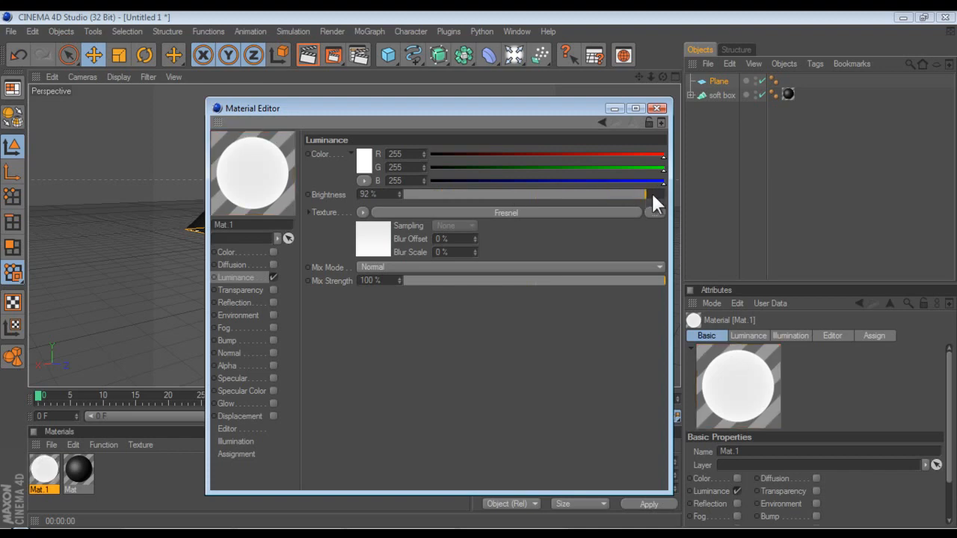
left_click_drag(655, 194, 404, 194)
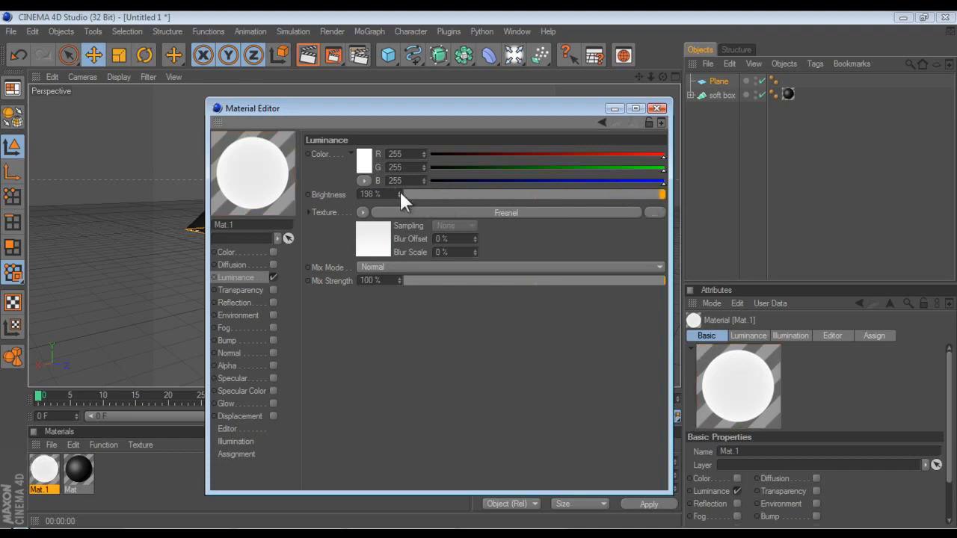
triple_click(370, 194)
type("150")
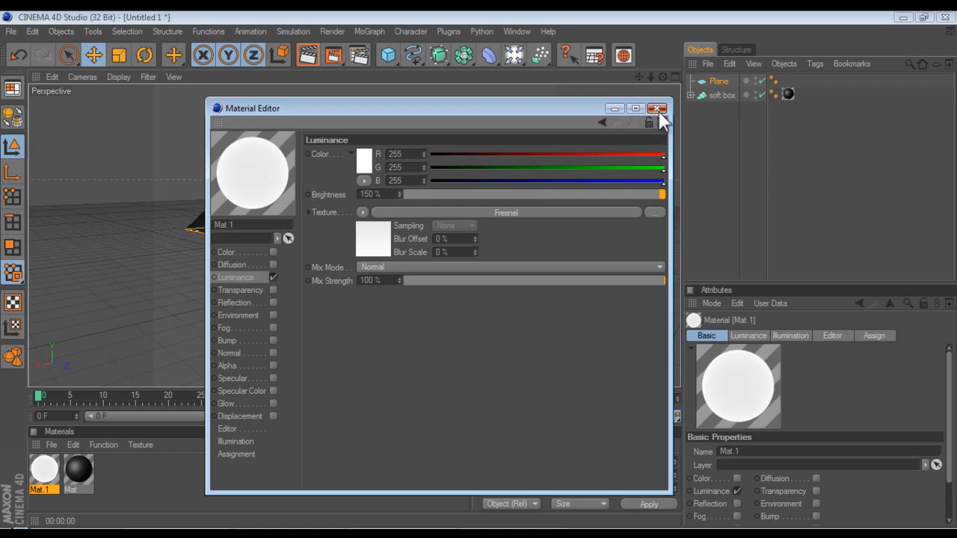
left_click(658, 108)
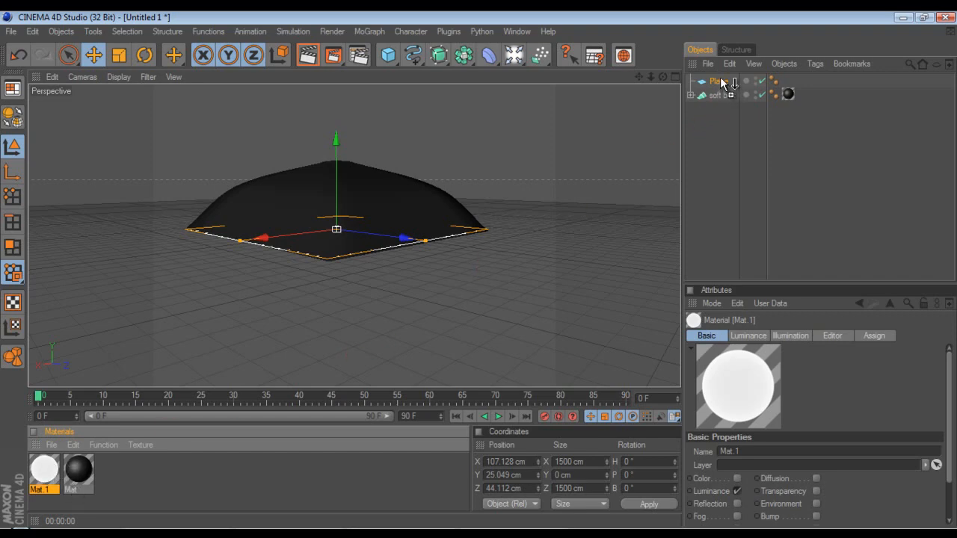
Step: Apply the glowing Mat 1 to the Plane and check its luminous face from below
left_click(786, 81)
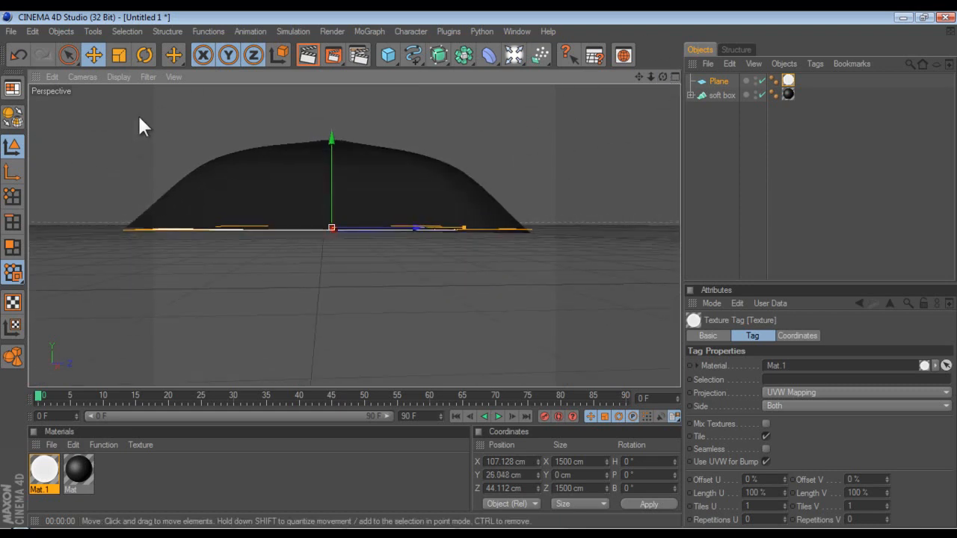
left_click(144, 54)
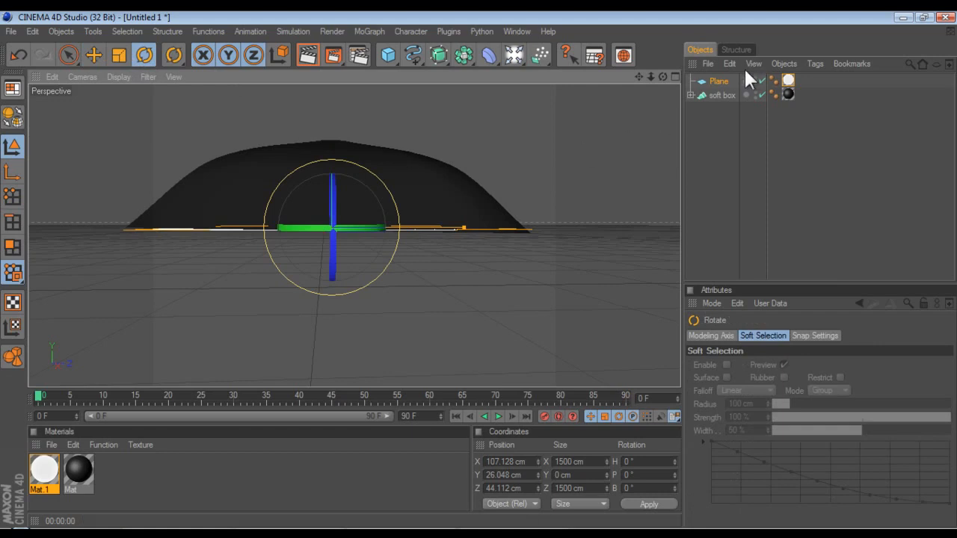
left_click(722, 96)
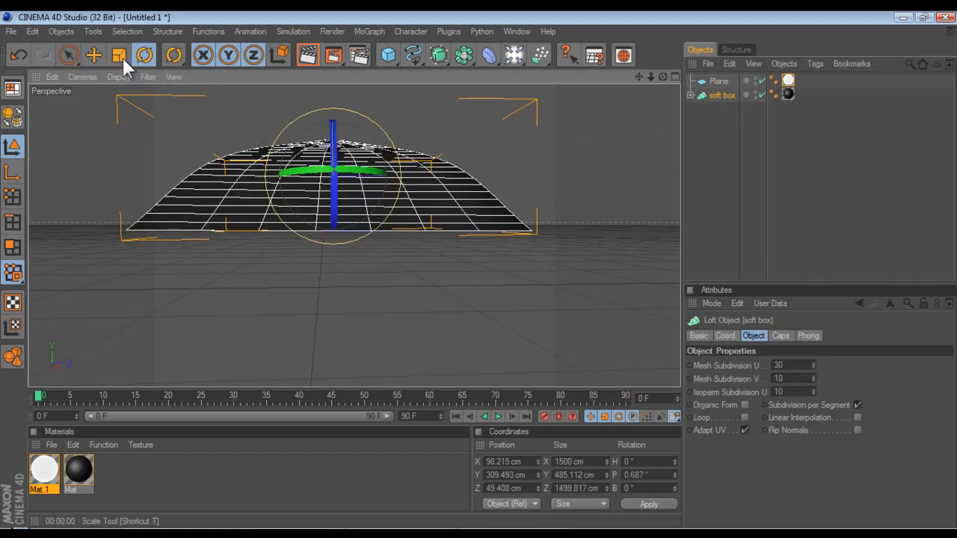
left_click(93, 54)
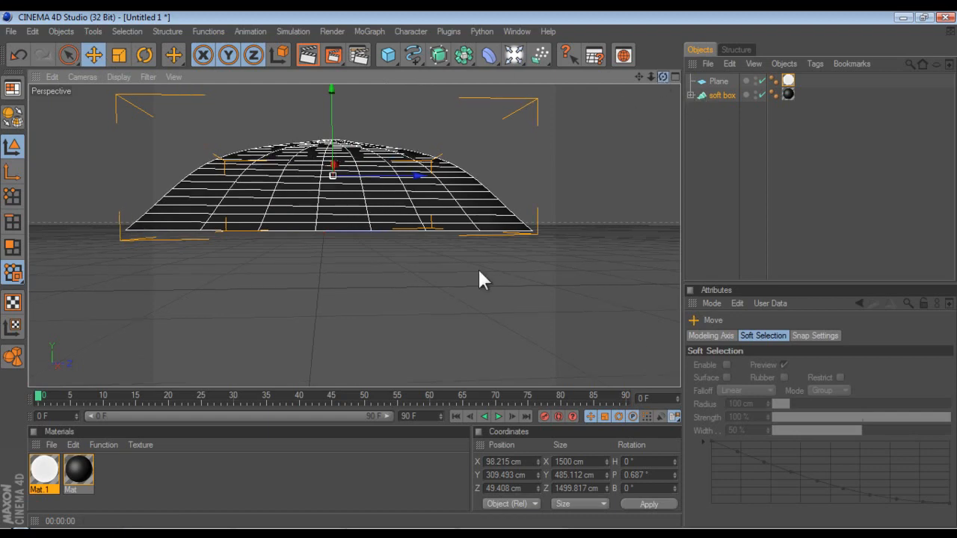
left_click(718, 81)
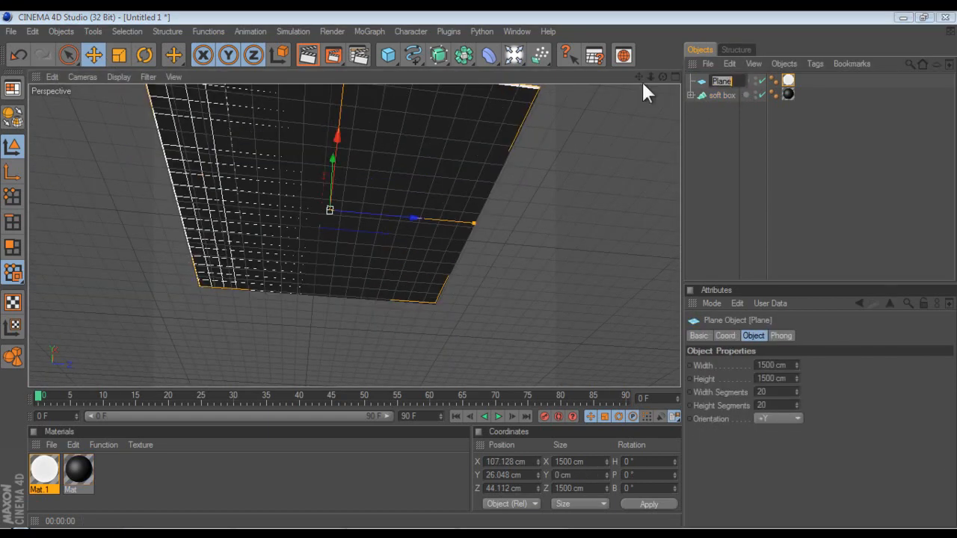
mouse_move(341, 149)
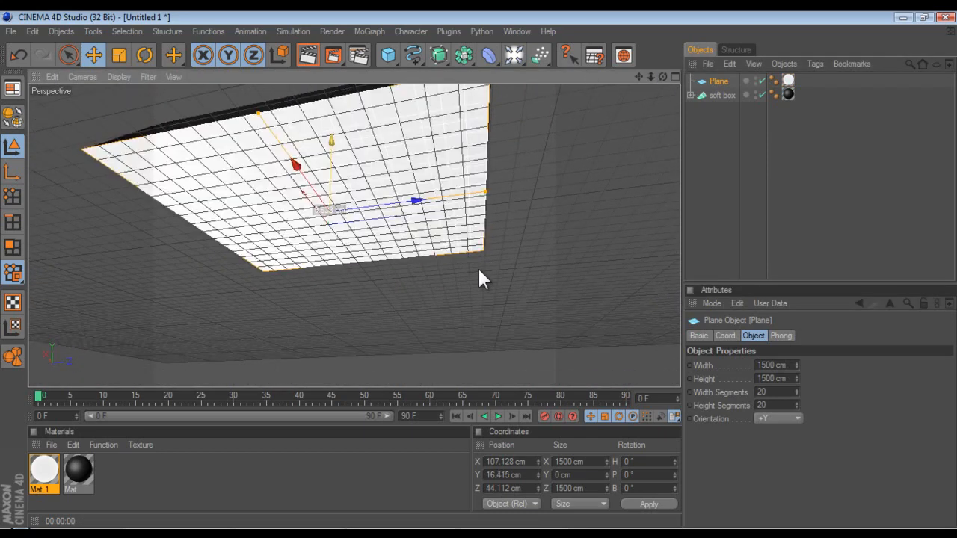
left_click_drag(332, 141, 332, 120)
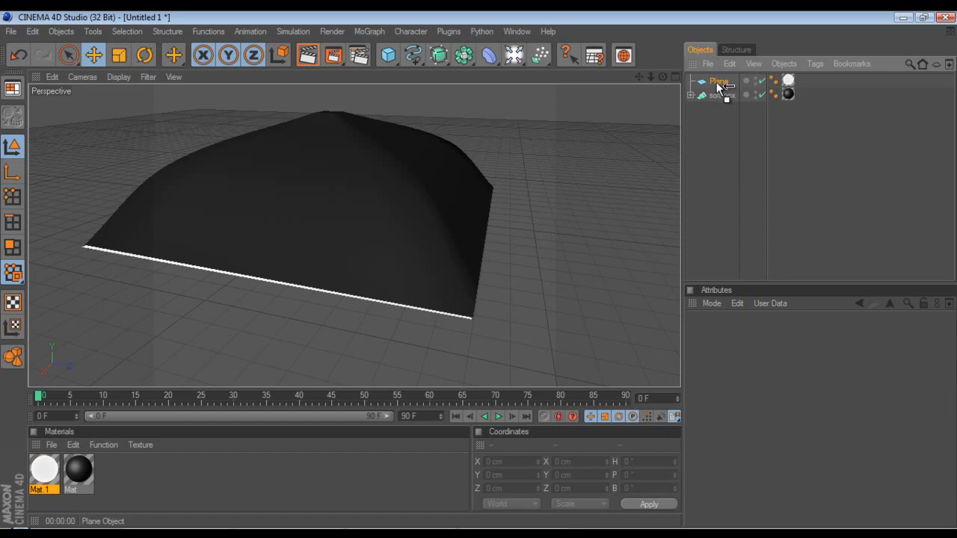
Step: Nest the Plane under the soft box and move the grouped softbox farther back in the scene
left_click(725, 95)
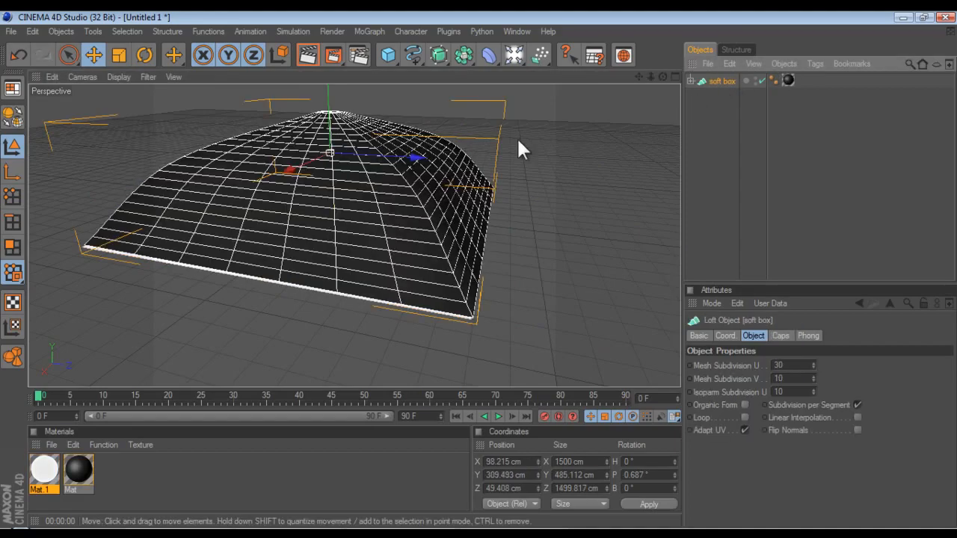
left_click_drag(524, 148, 494, 282)
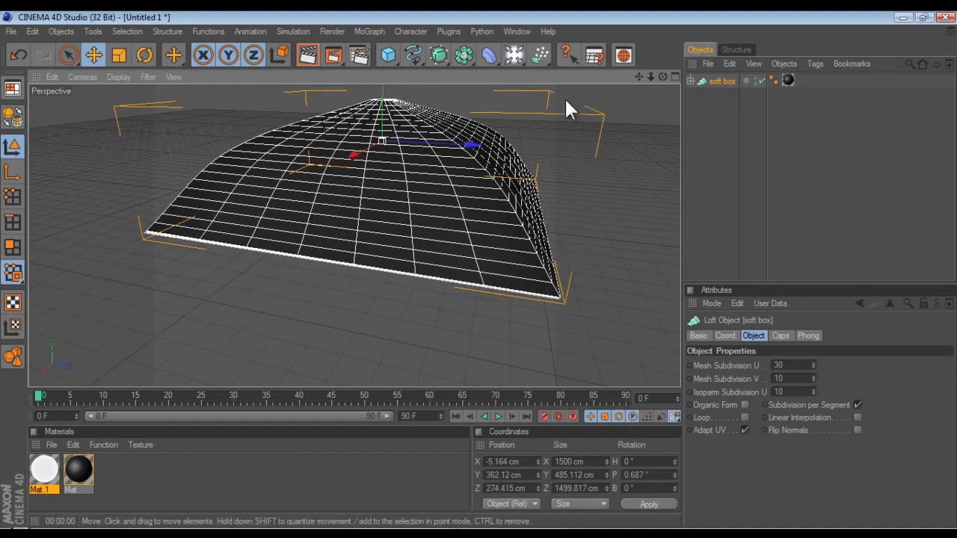
left_click_drag(568, 108, 471, 284)
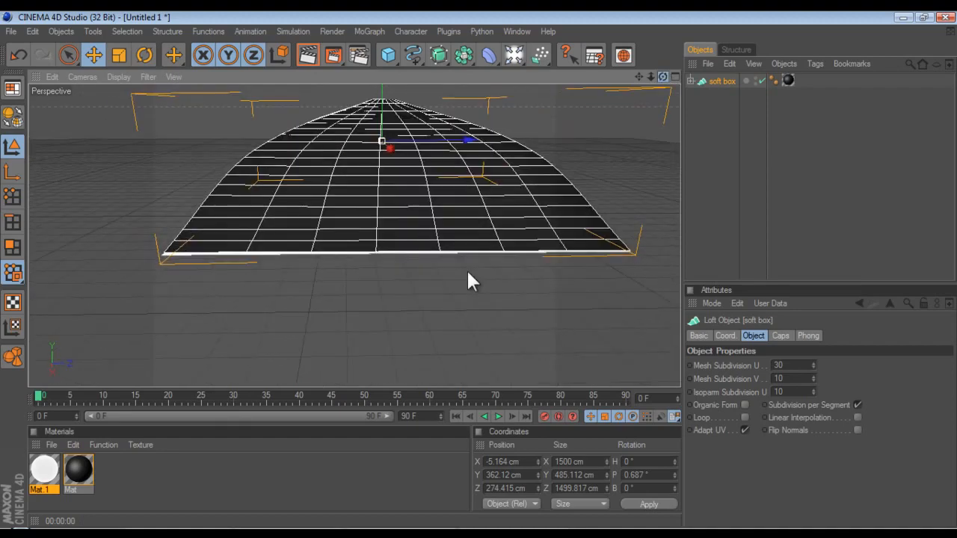
left_click_drag(471, 281, 482, 287)
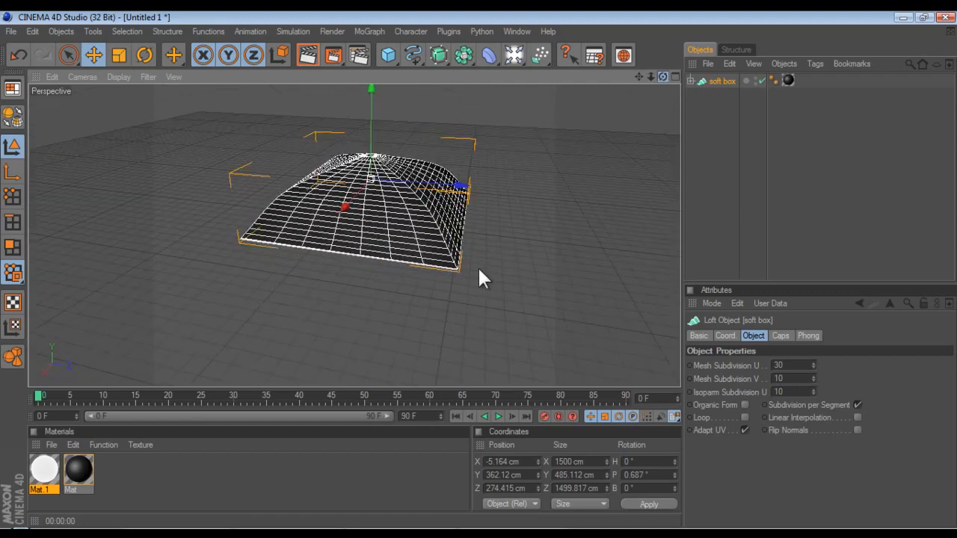
left_click(410, 117)
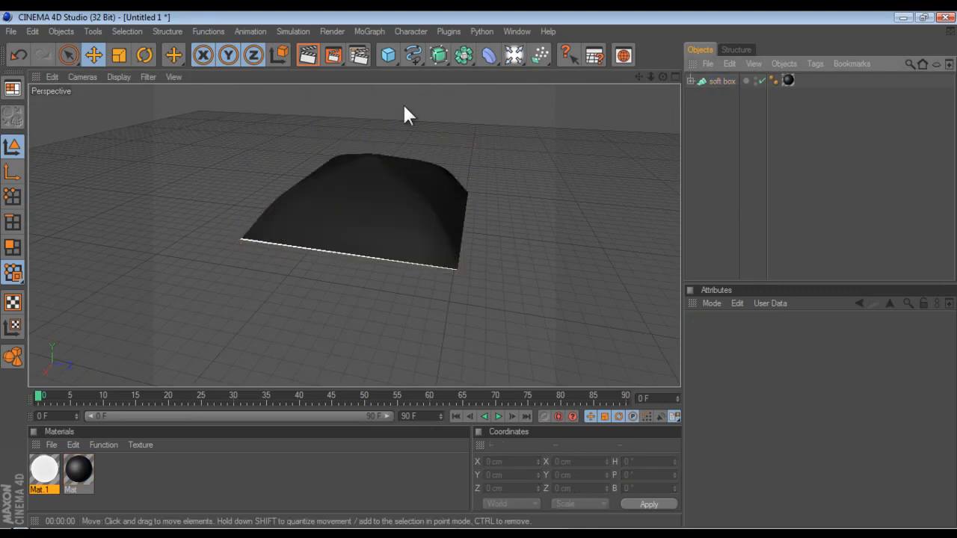
Step: Create a MoGraph MoText object with its Text field reading 'tutorial'
left_click(368, 31)
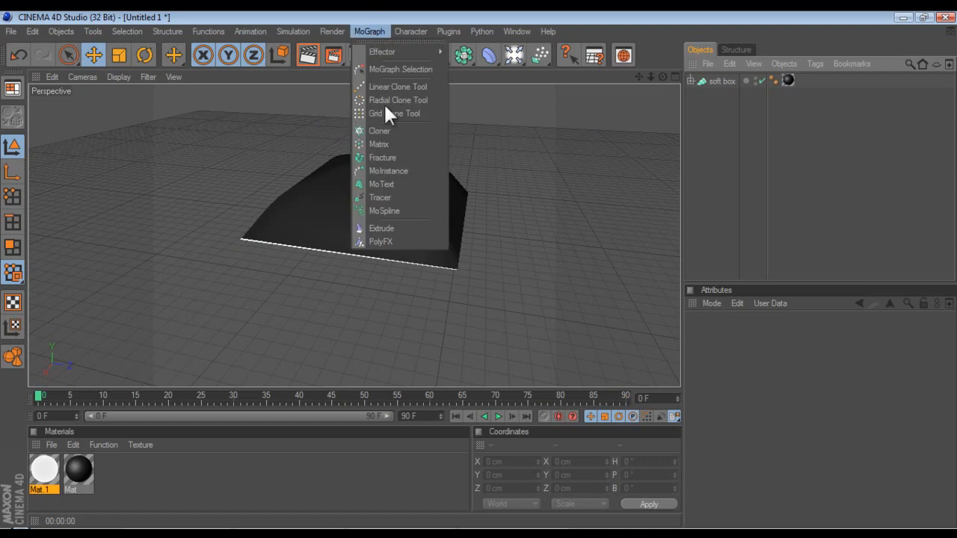
left_click(382, 184)
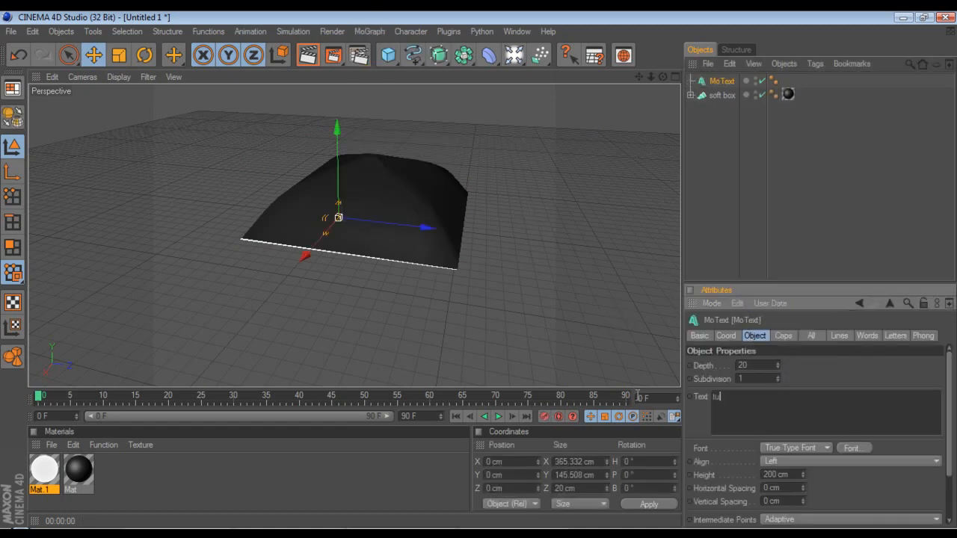
type("tutorial")
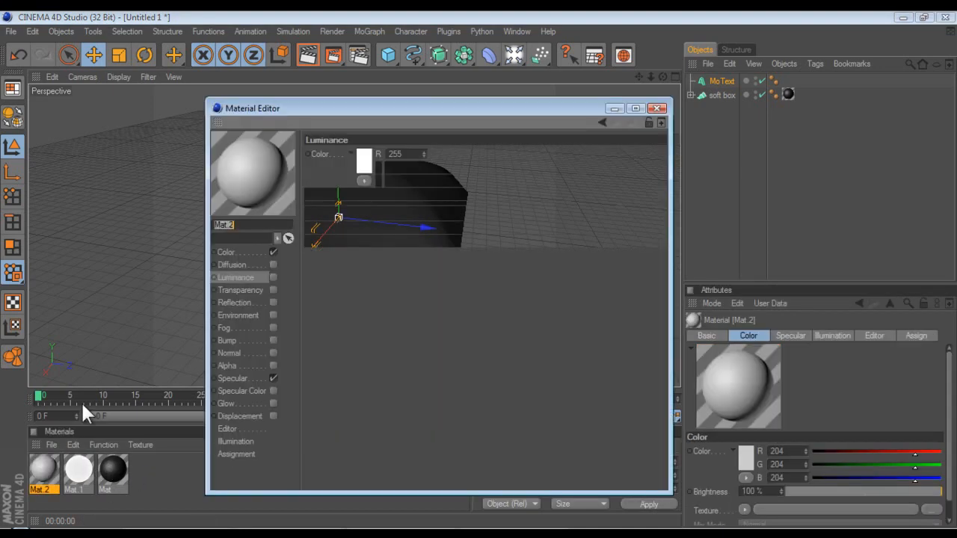
Step: Set Mat 2's colour channel to a gold shade
left_click(365, 162)
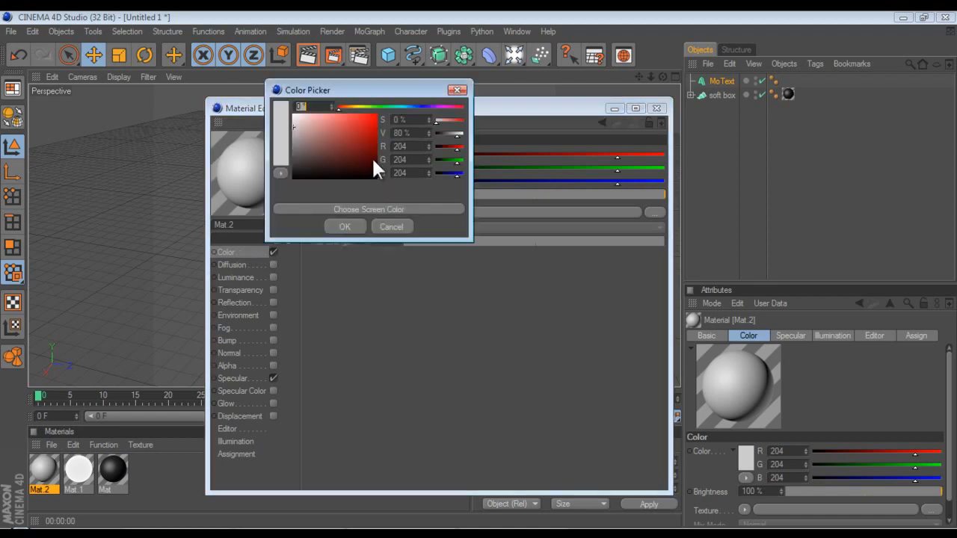
left_click(353, 122)
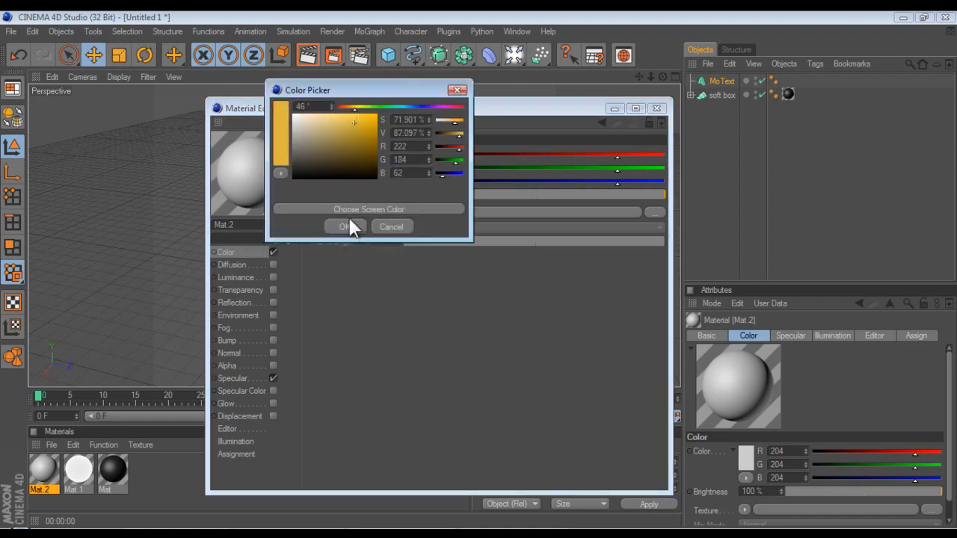
left_click(342, 227)
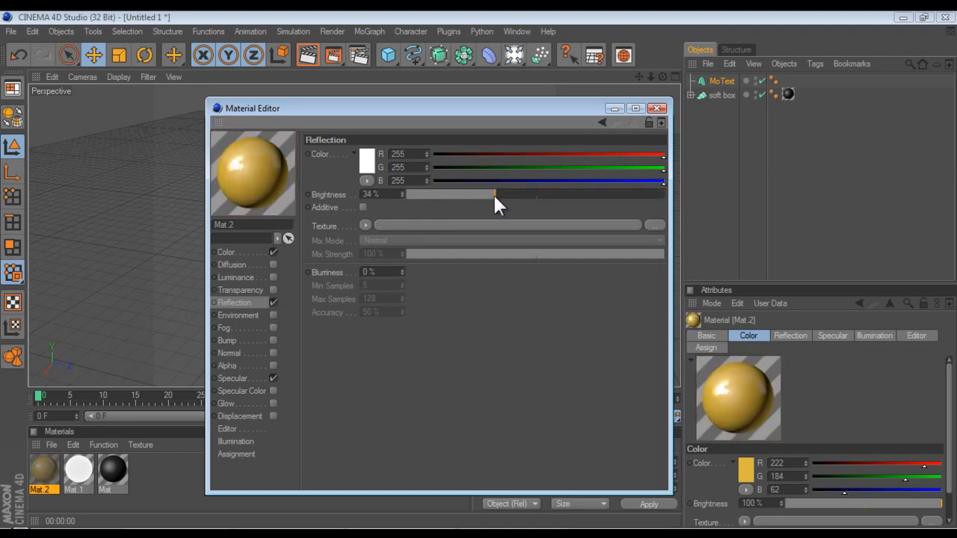
Step: Give the reflection a red-to-yellow Fresnel gradient with 30% mix strength and close the editor
left_click(364, 226)
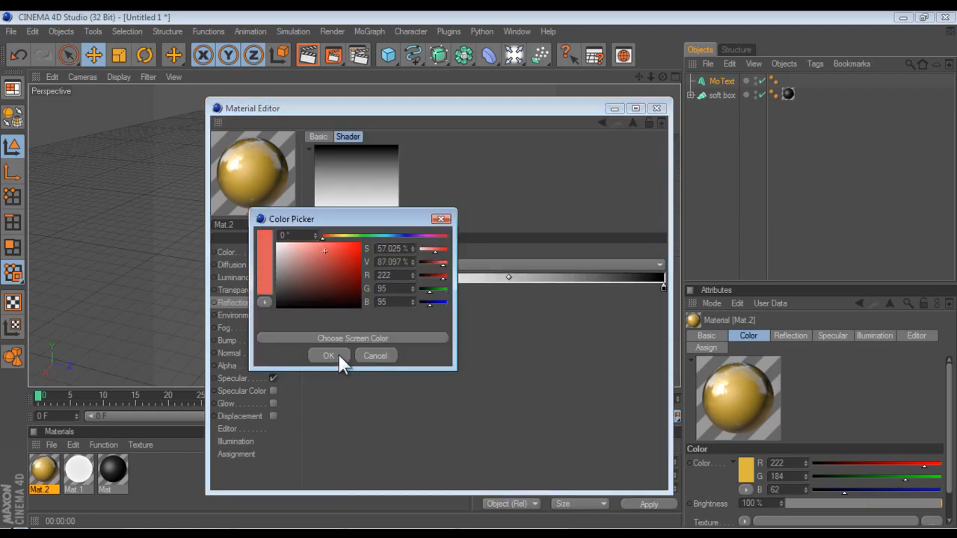
left_click(329, 356)
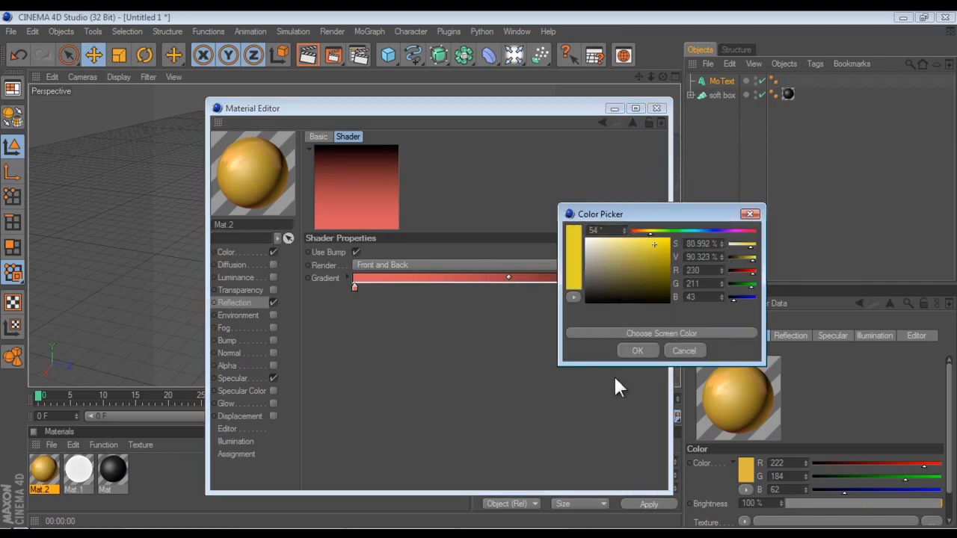
left_click(637, 350)
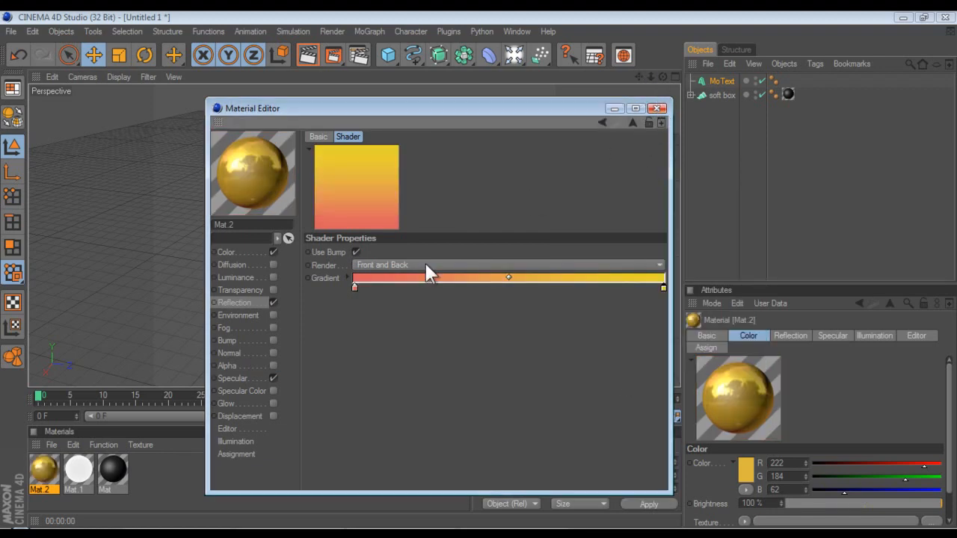
left_click(235, 302)
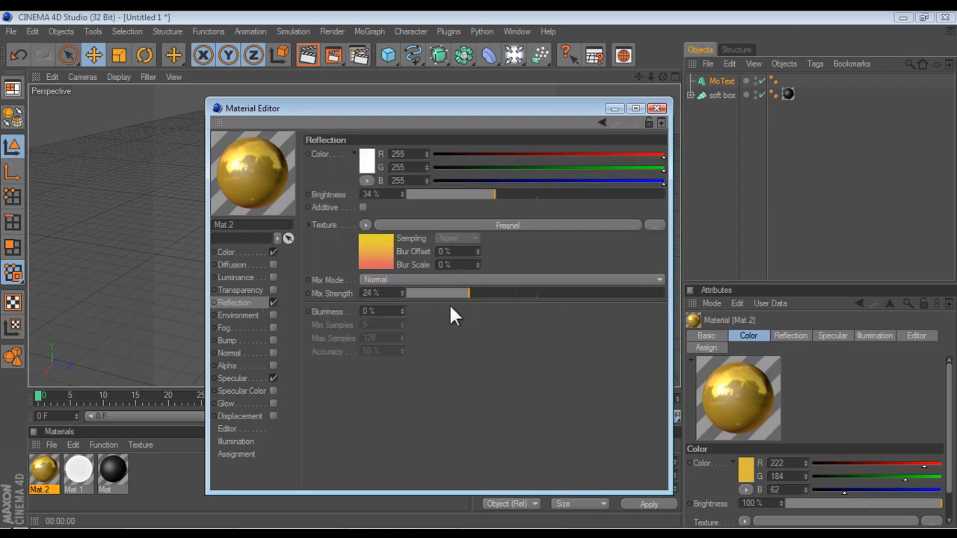
left_click_drag(463, 292, 484, 292)
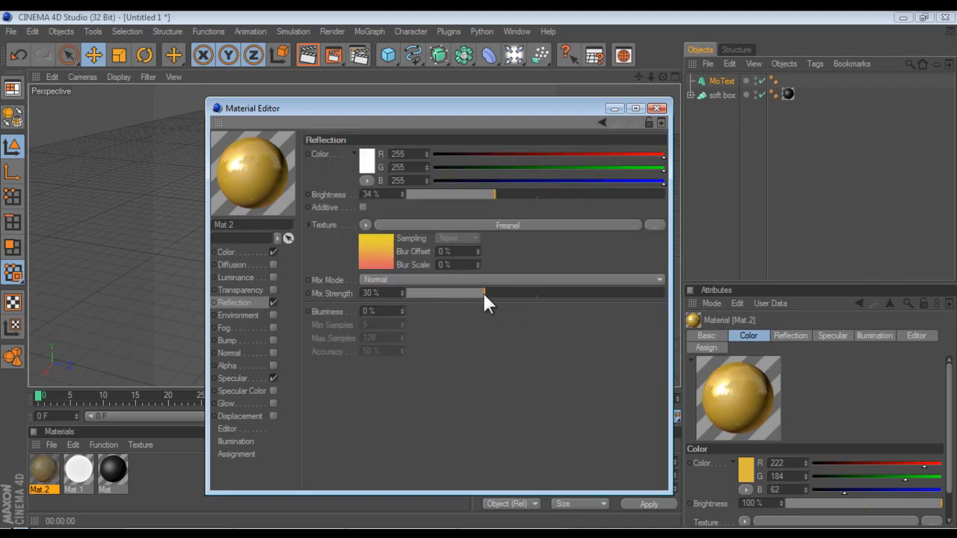
left_click(656, 108)
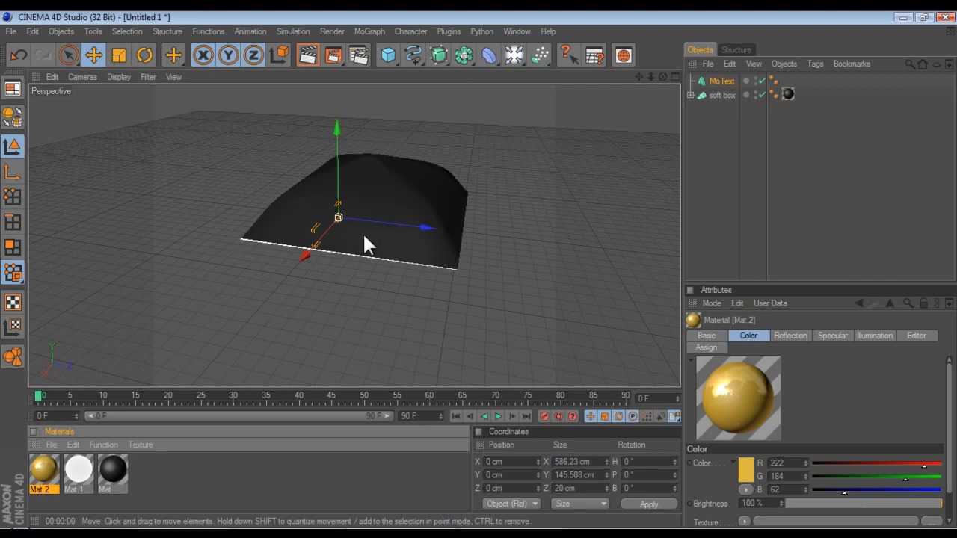
Step: Select the soft box and move it upward above the tutorial MoText
left_click(720, 96)
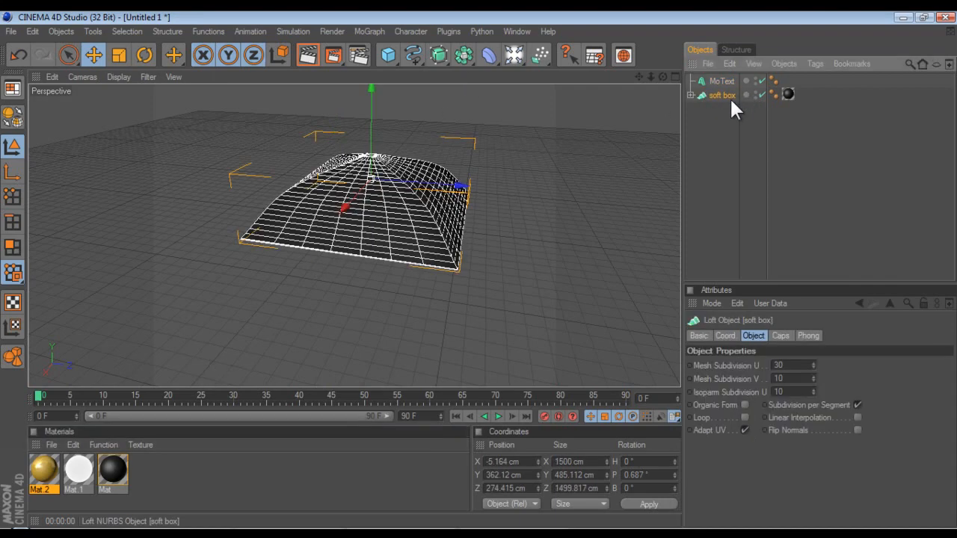
mouse_move(386, 194)
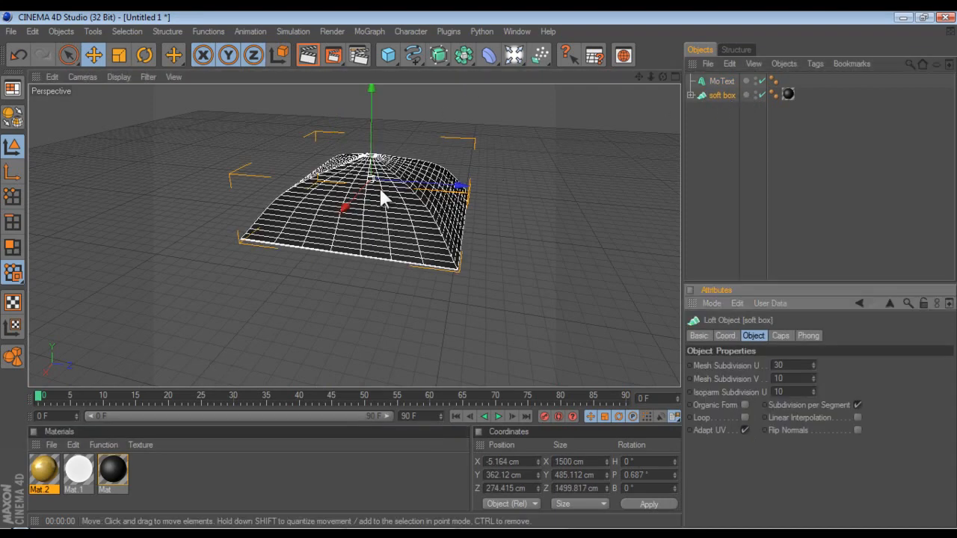
left_click(92, 54)
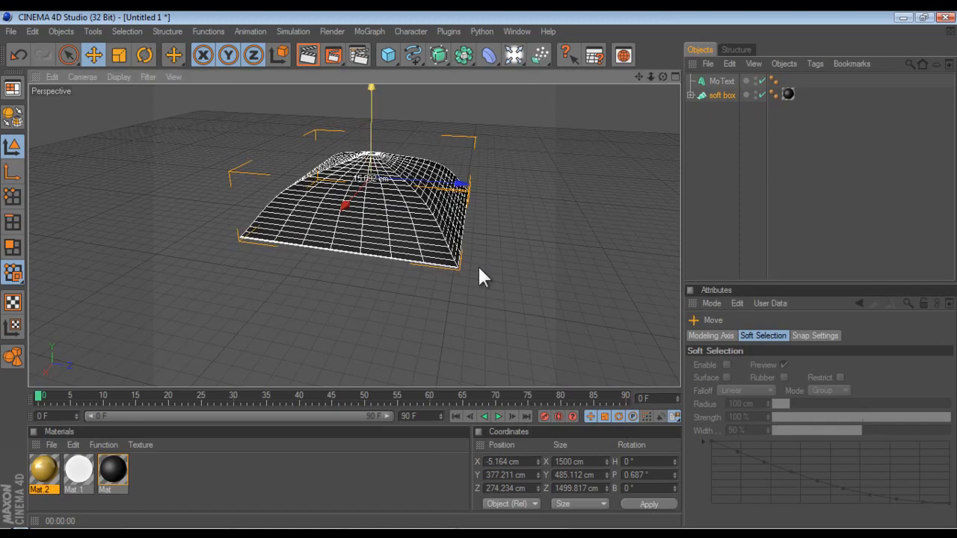
left_click(722, 80)
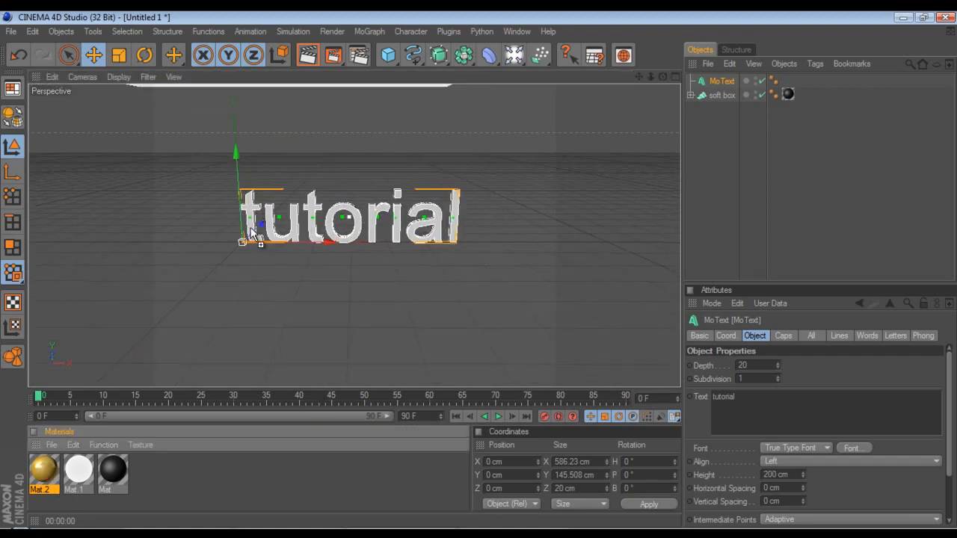
Step: Apply the gold Mat 2 material to the tutorial MoText
left_click(786, 80)
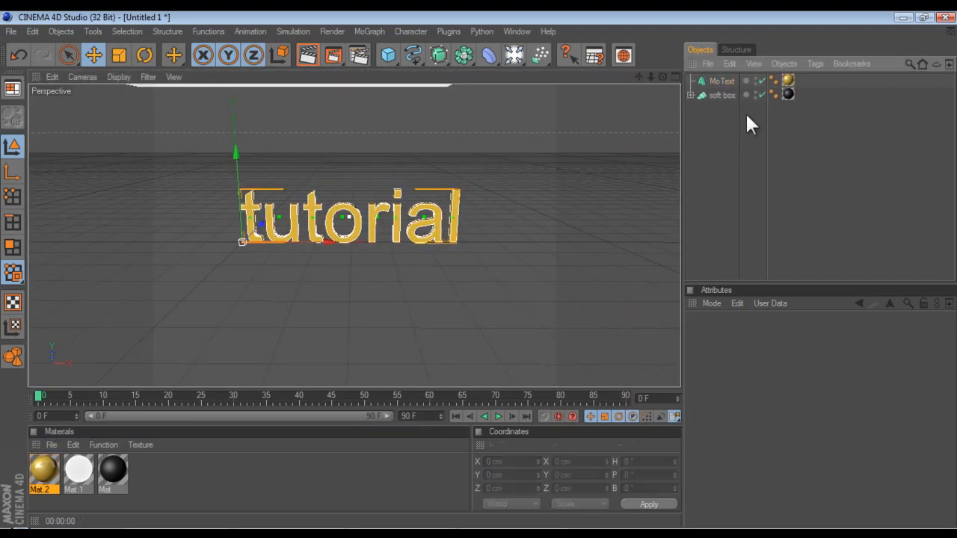
left_click(721, 96)
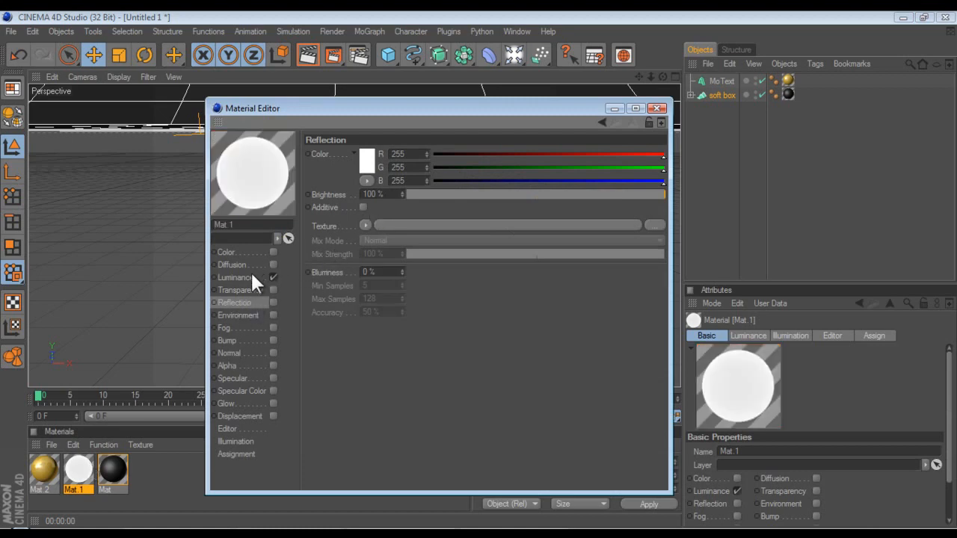
Step: Enable Mat 1's Luminance channel at 250% brightness and close the editor
left_click(236, 277)
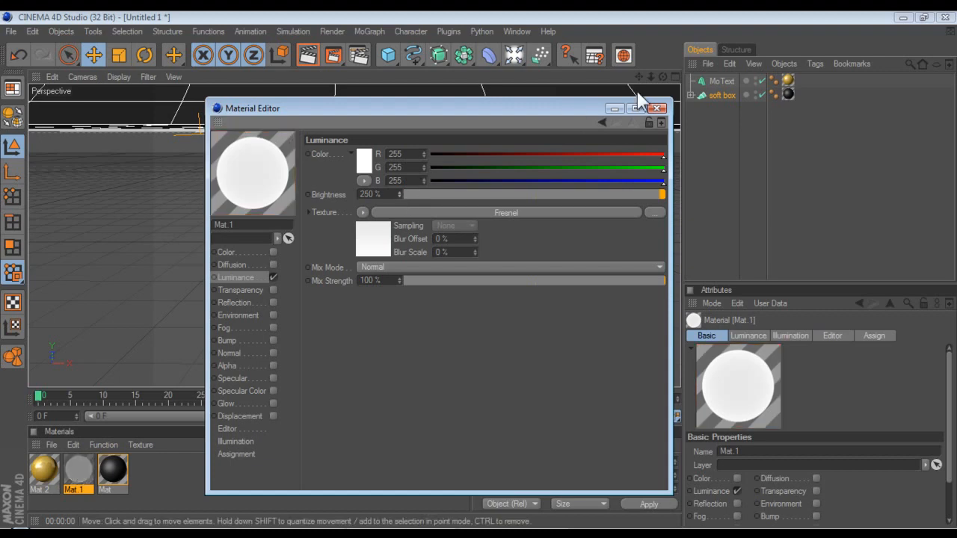
left_click(658, 107)
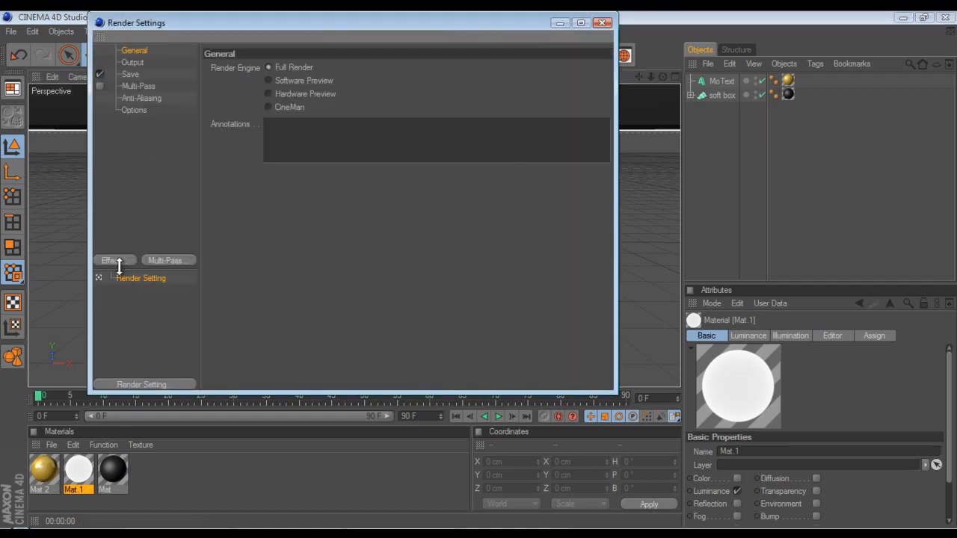
Step: Add Ambient Occlusion and Global Illumination render effects, discarding a stray color correction
left_click(111, 260)
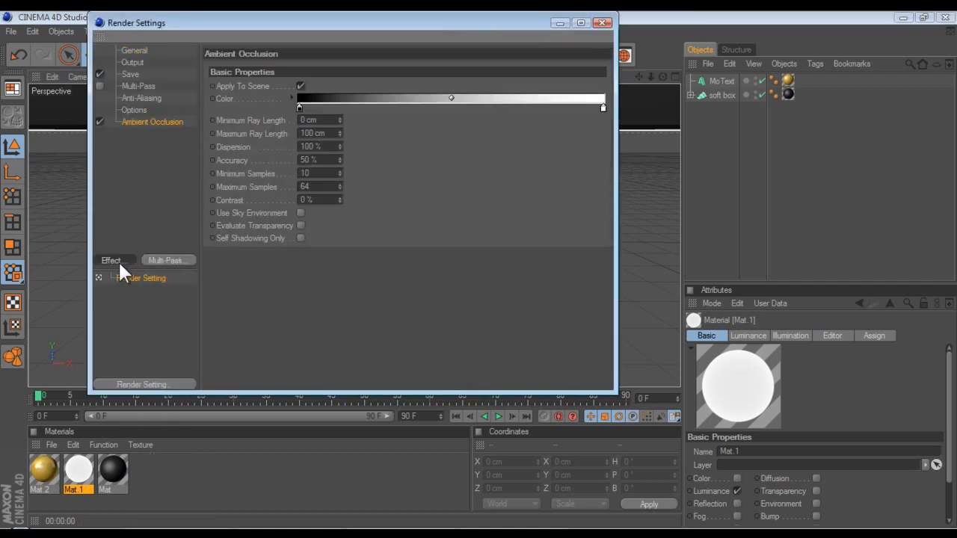
left_click(111, 260)
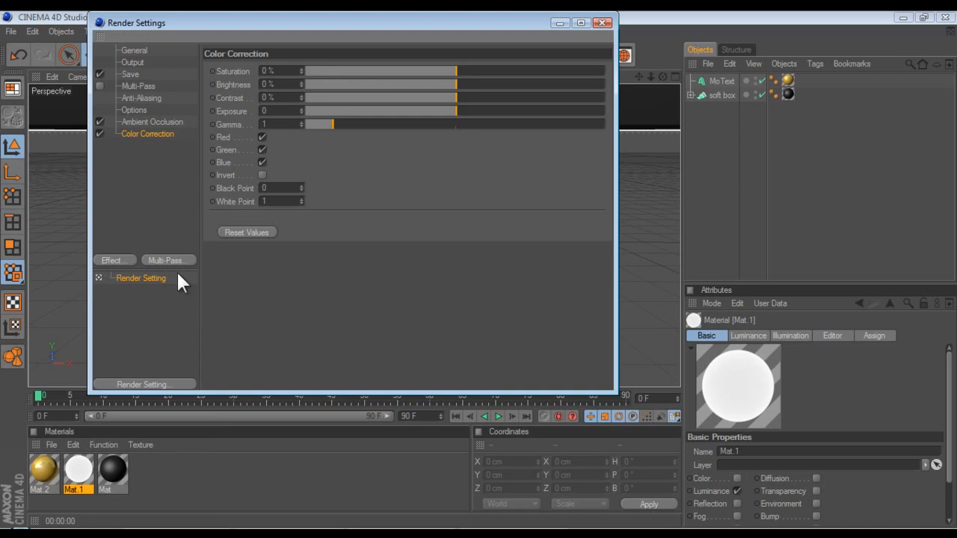
left_click(114, 261)
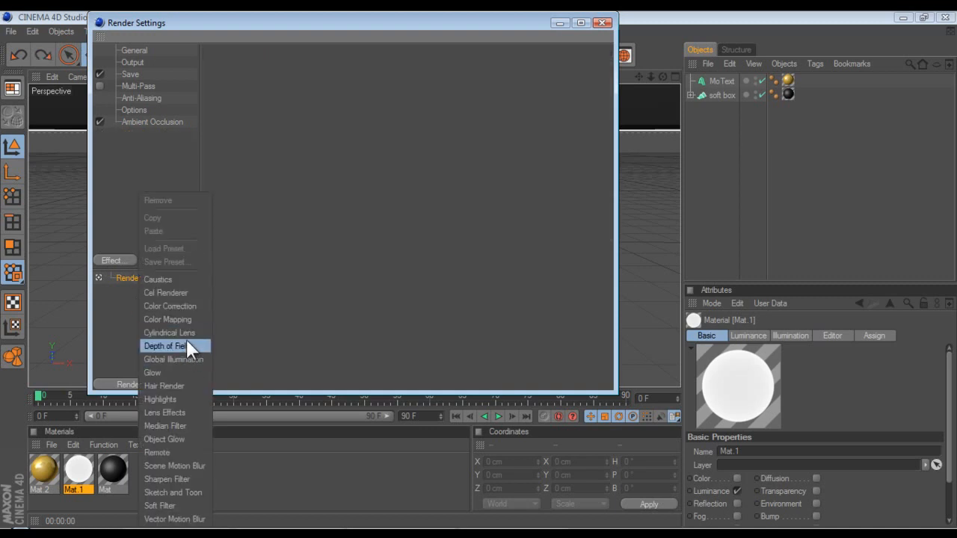
left_click(173, 358)
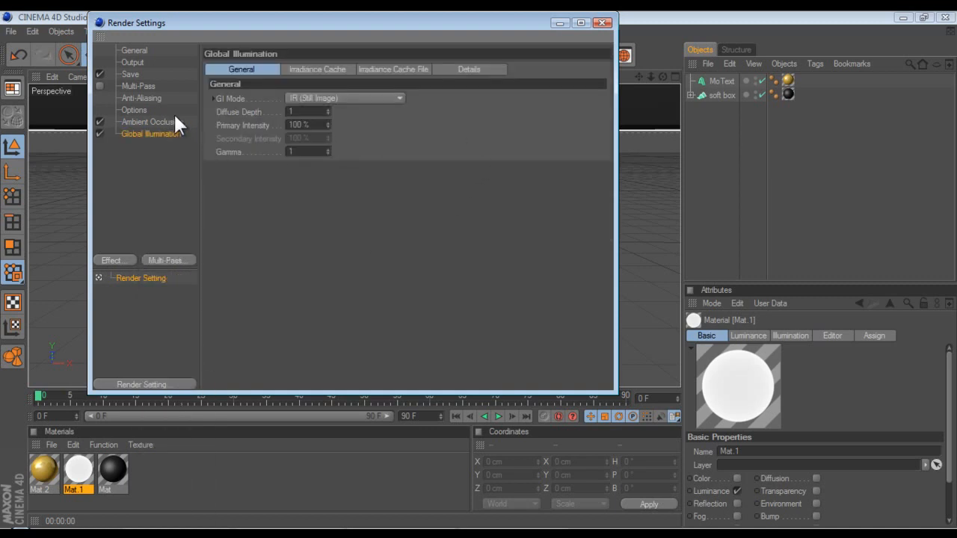
Step: Set ambient occlusion ray lengths to 20-200 cm and choose a GI mode
left_click(146, 121)
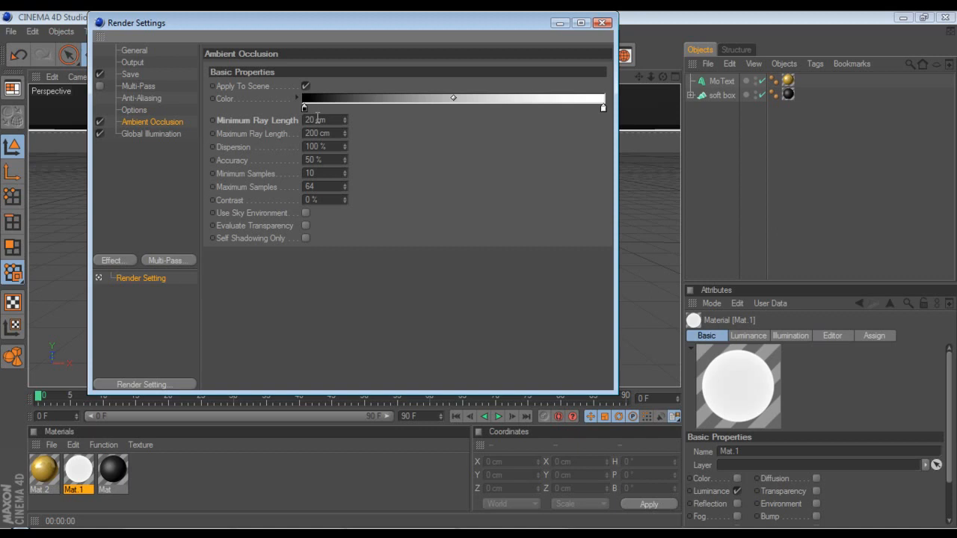
mouse_move(296, 171)
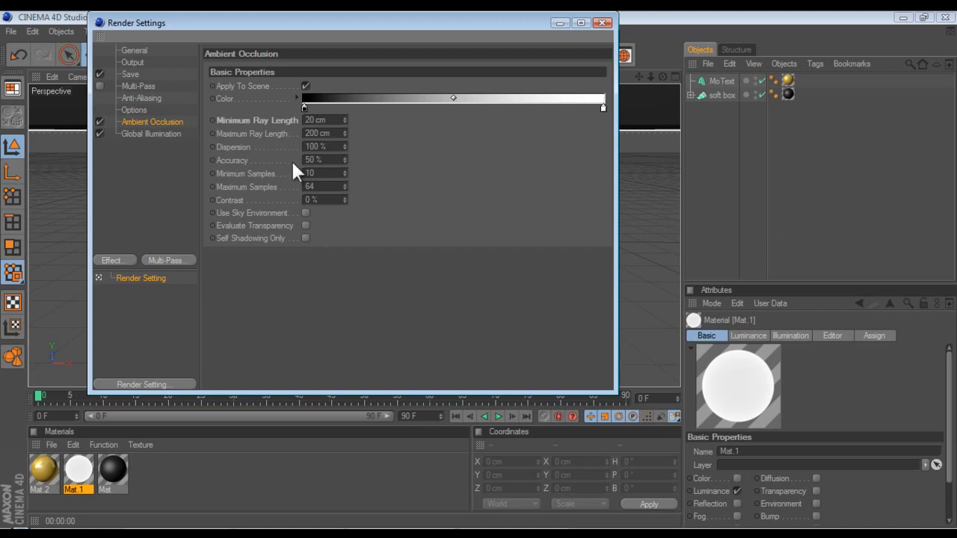
left_click(149, 133)
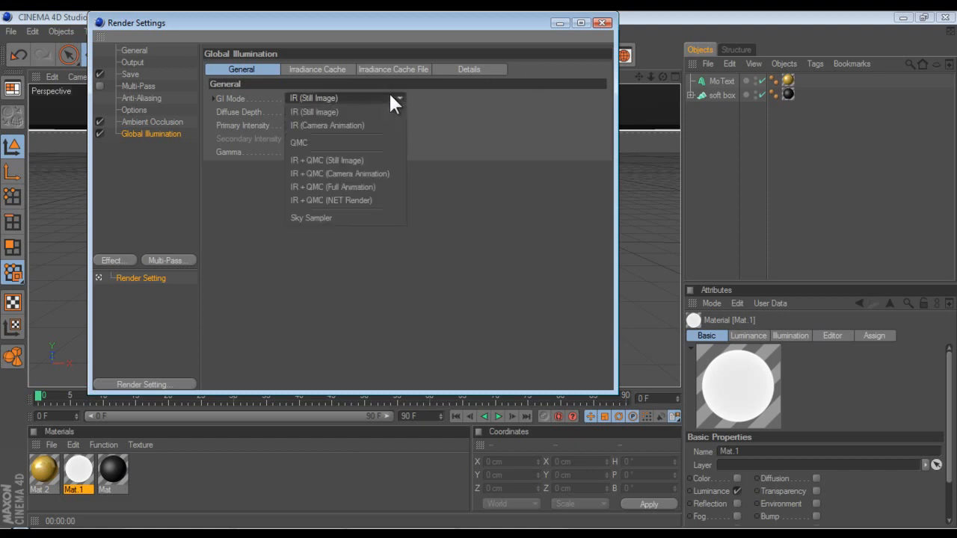
left_click(603, 22)
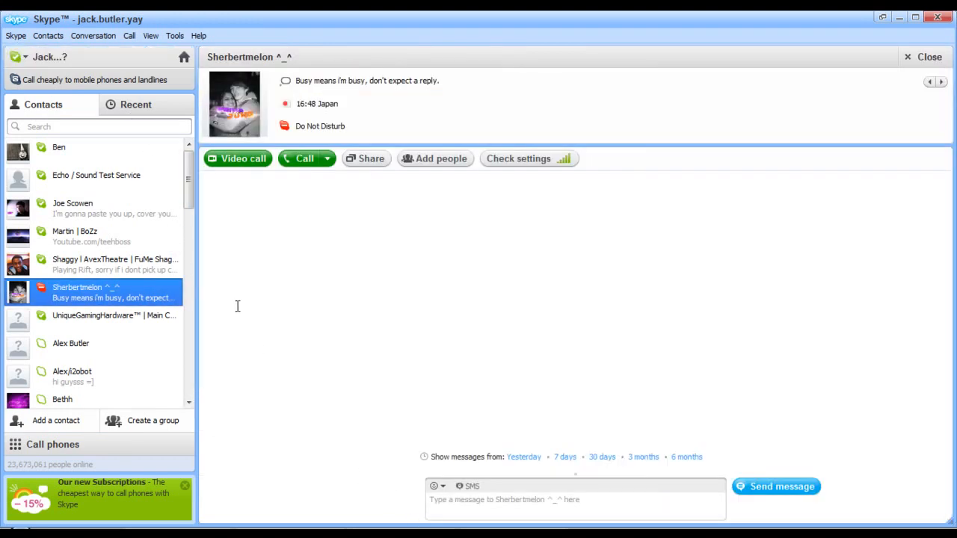
Step: Send the Skype contact a quick 'one second' reply
type("one seco")
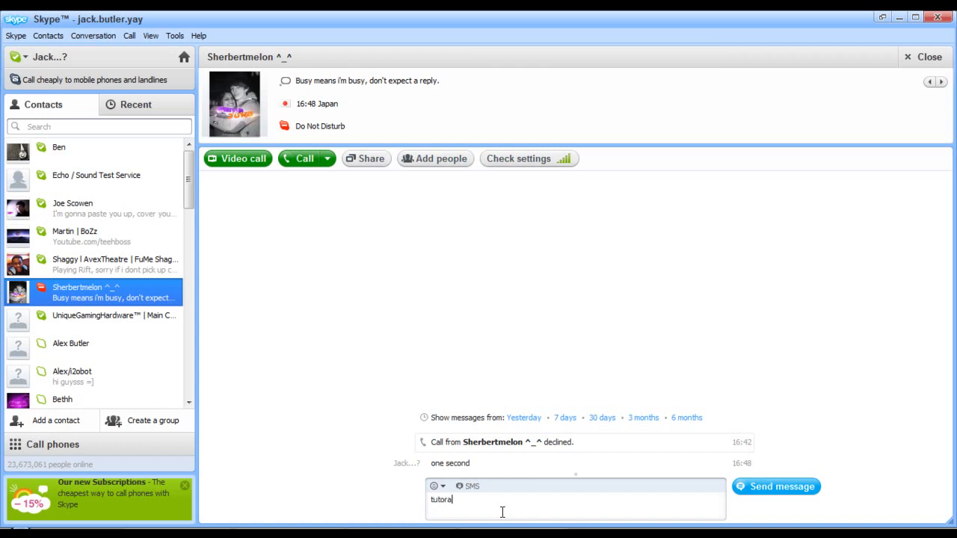
key("Return")
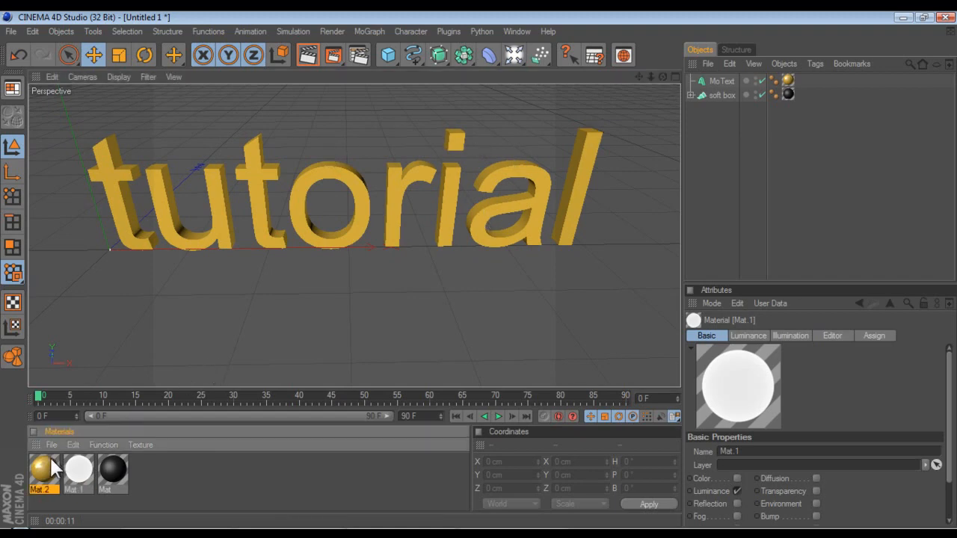
Step: Raise gold Mat 2's reflection mix strength from 30% to 53%
double_click(42, 469)
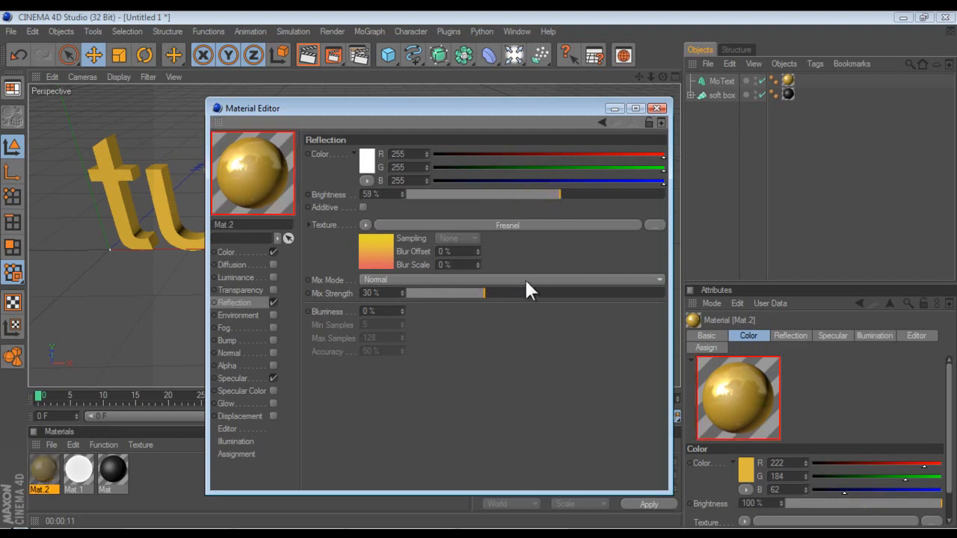
left_click_drag(482, 292, 546, 292)
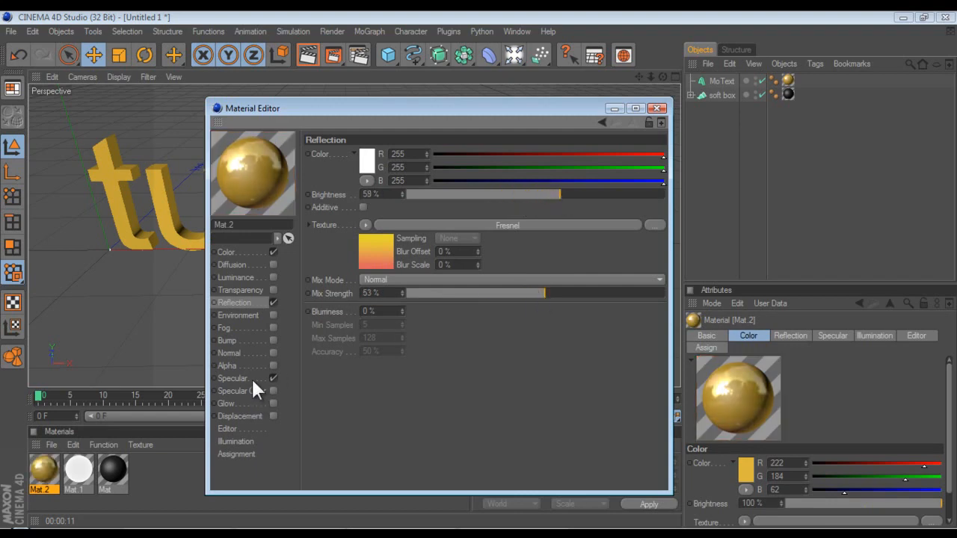
left_click(233, 379)
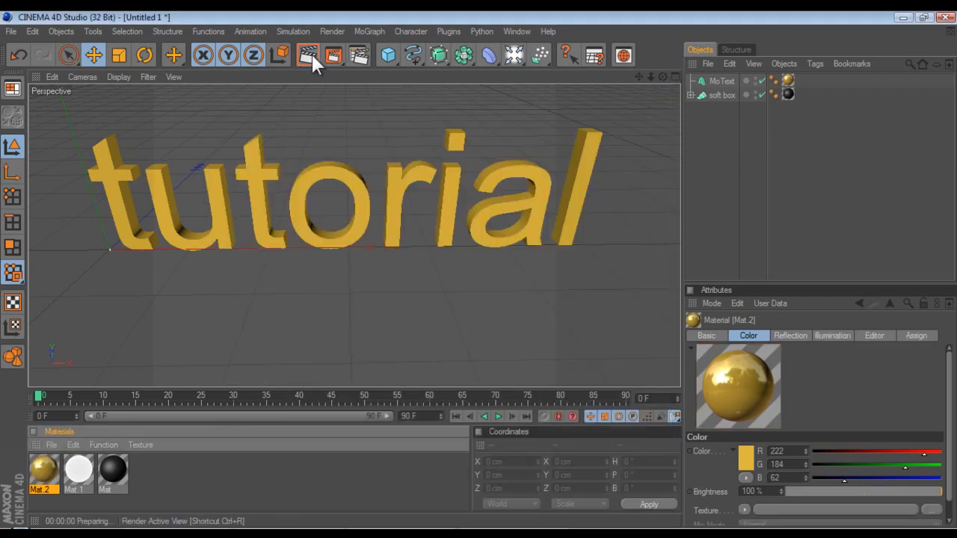
Step: Render the active perspective view of the gold tutorial text
left_click(331, 55)
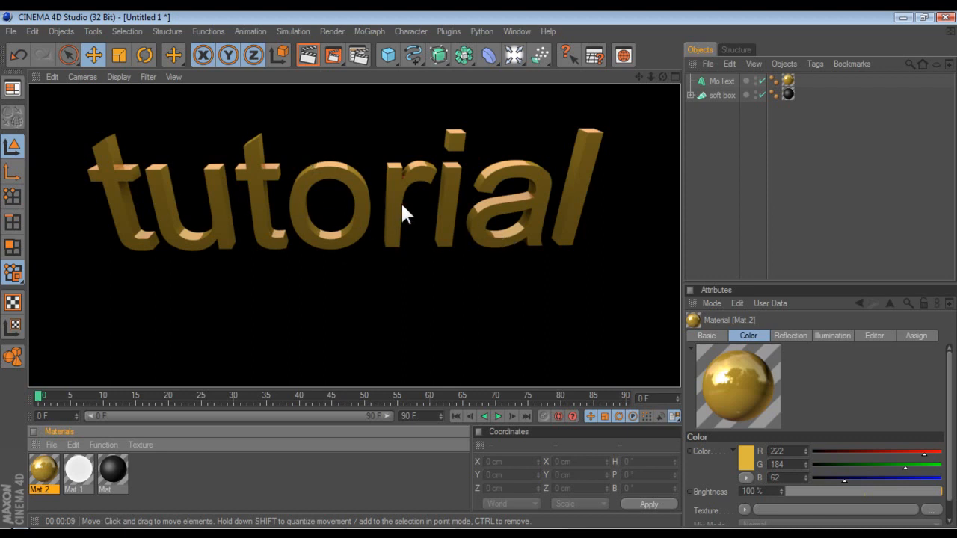
left_click_drag(407, 213, 566, 213)
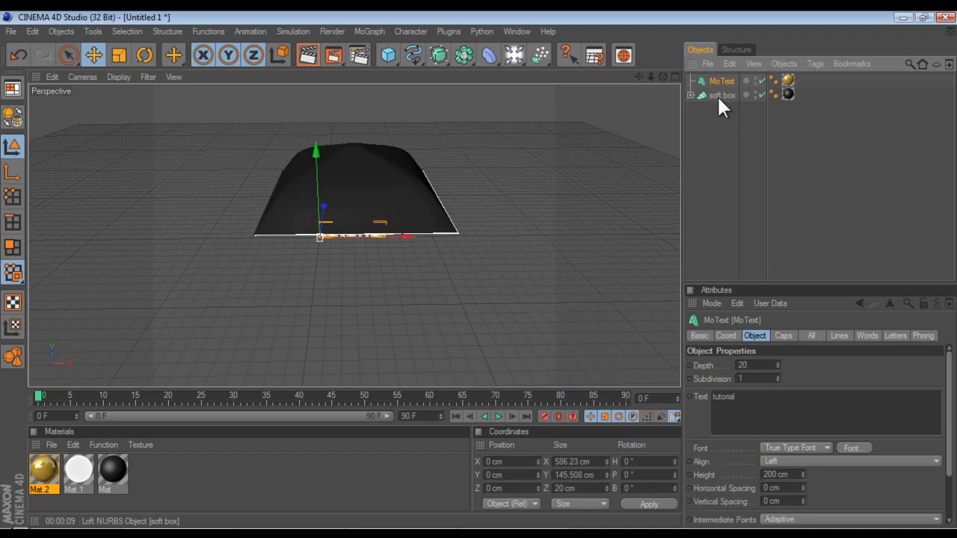
Step: Rename the soft box loft object to 'Tutorial'
left_click(720, 95)
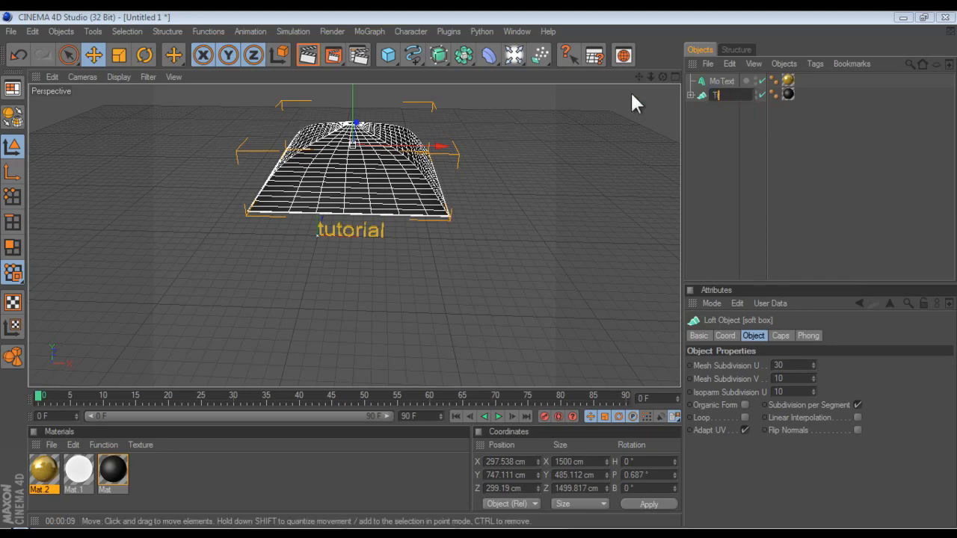
type("Tutorial")
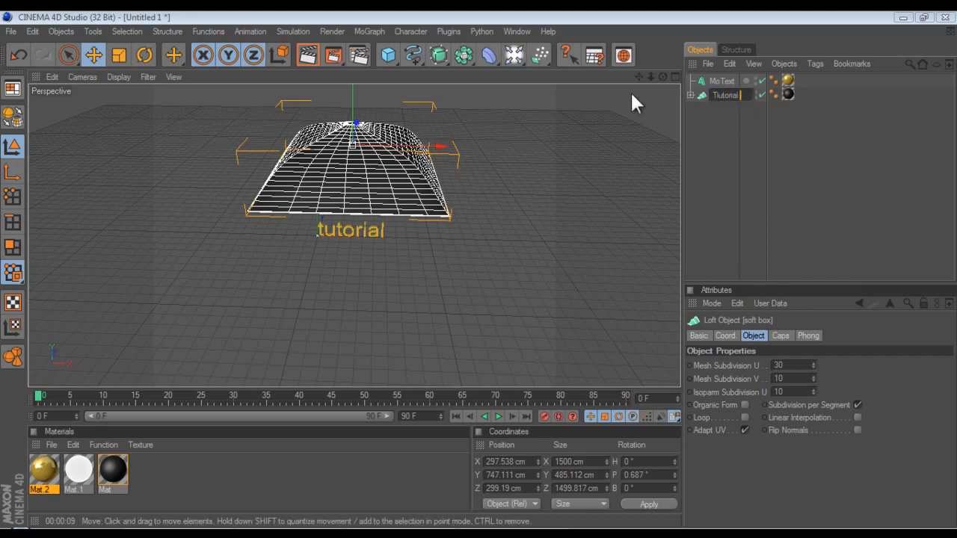